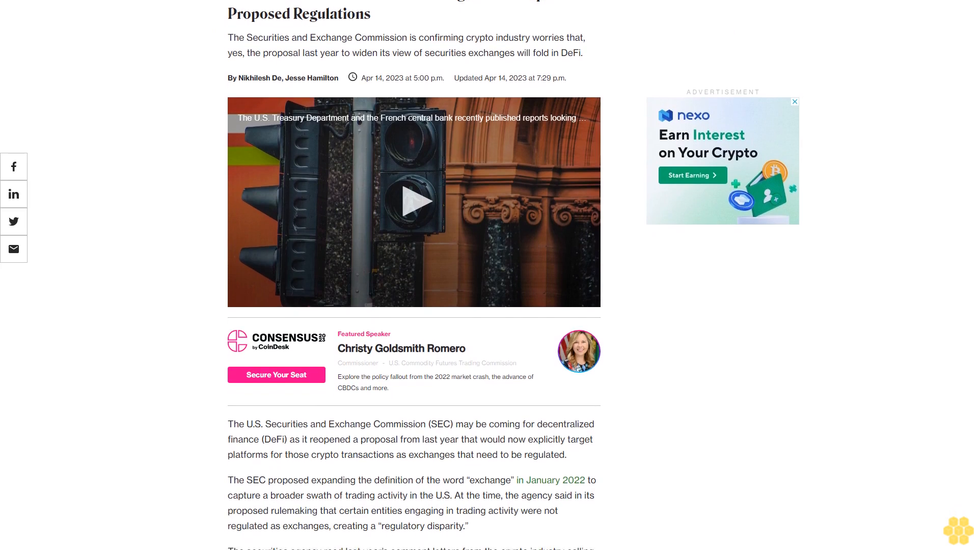
scroll("down", 3)
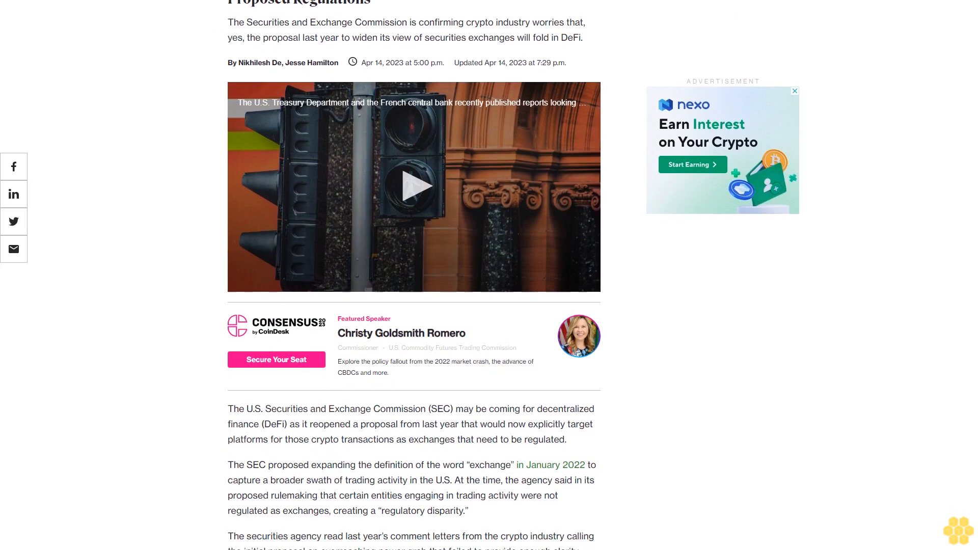
scroll("down", 3)
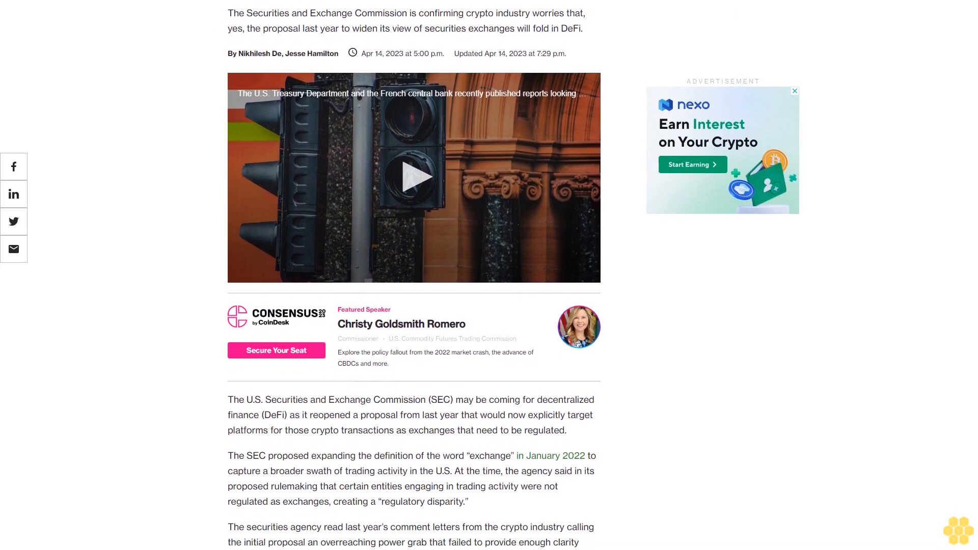
scroll("down", 3)
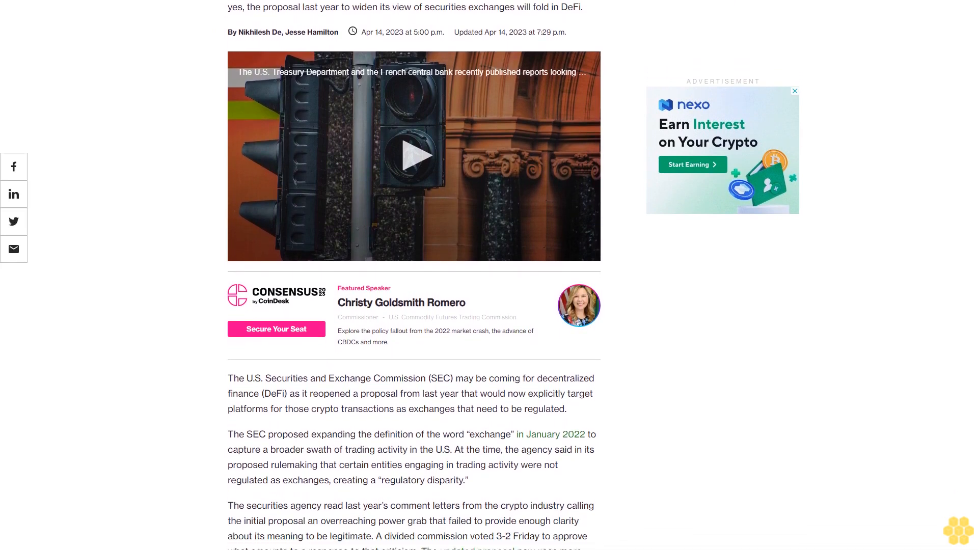
scroll("down", 3)
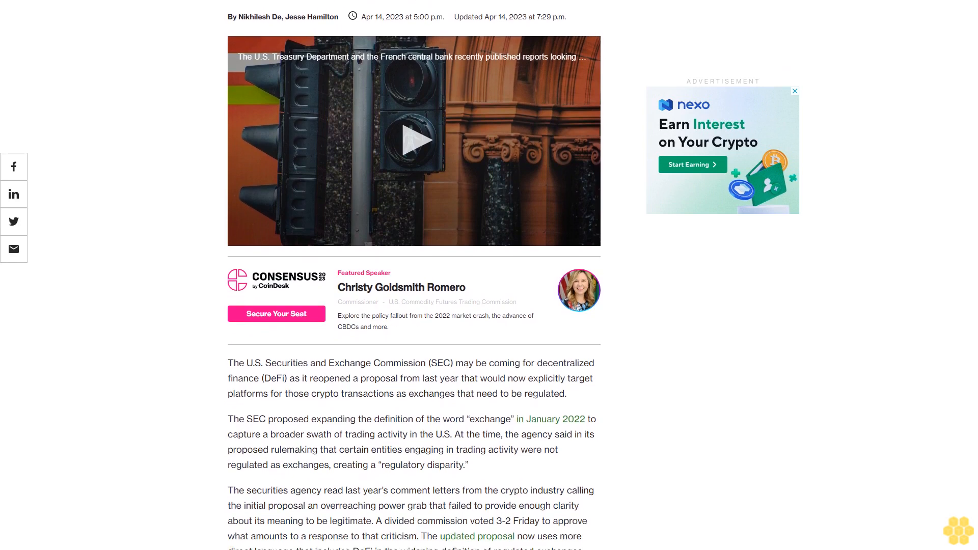
scroll("down", 3)
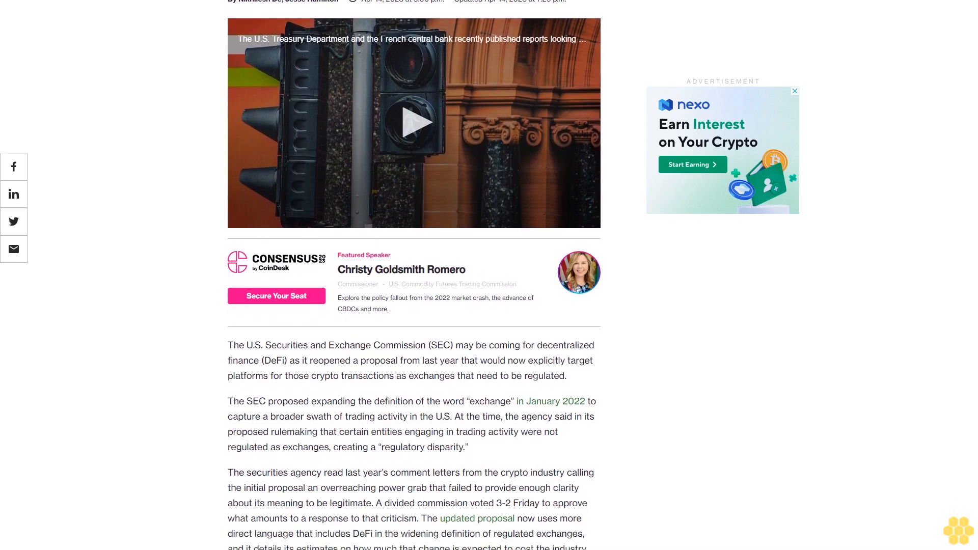
scroll("down", 3)
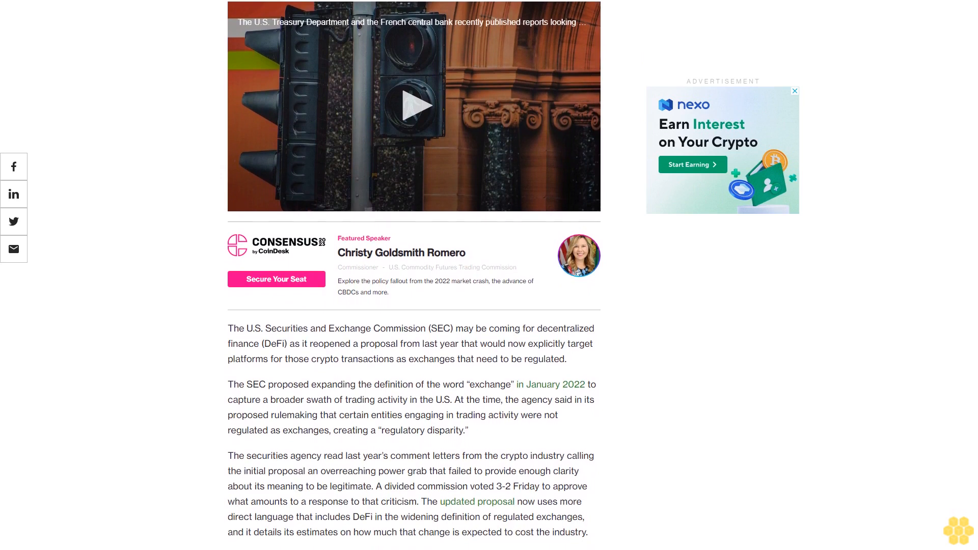
scroll("down", 3)
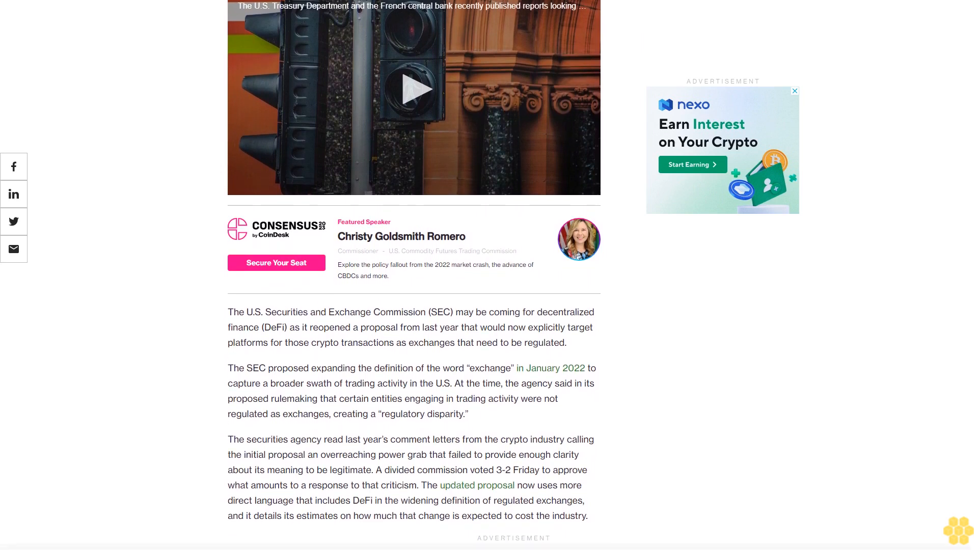
scroll("down", 3)
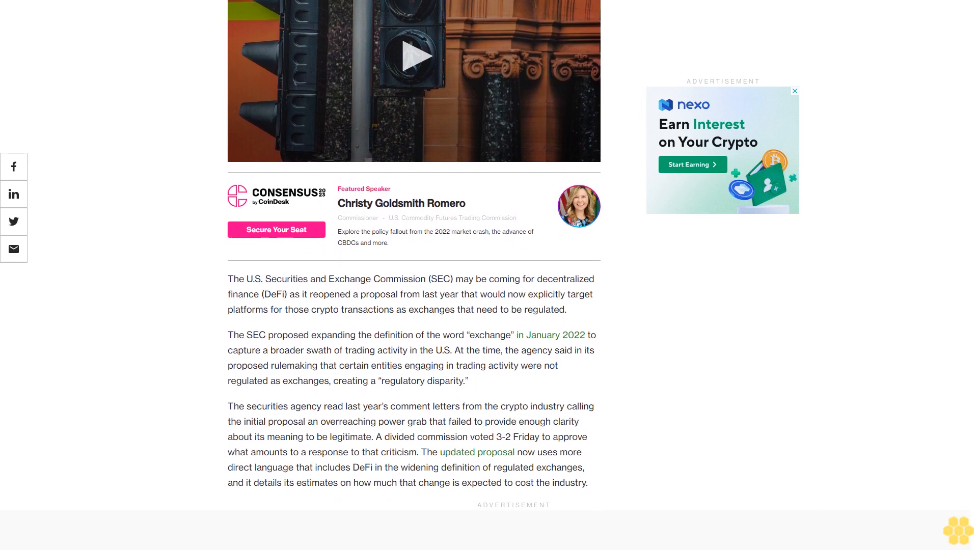
scroll("down", 3)
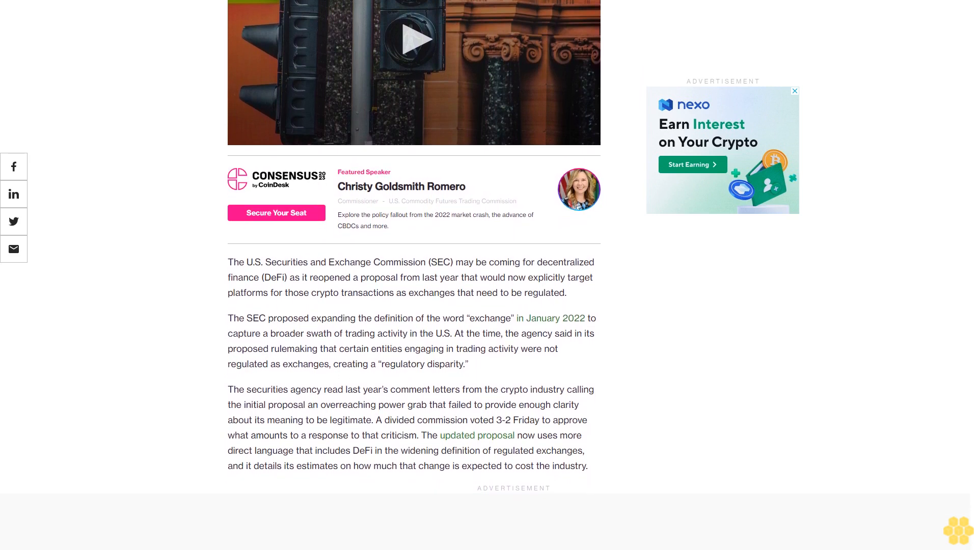
scroll("down", 3)
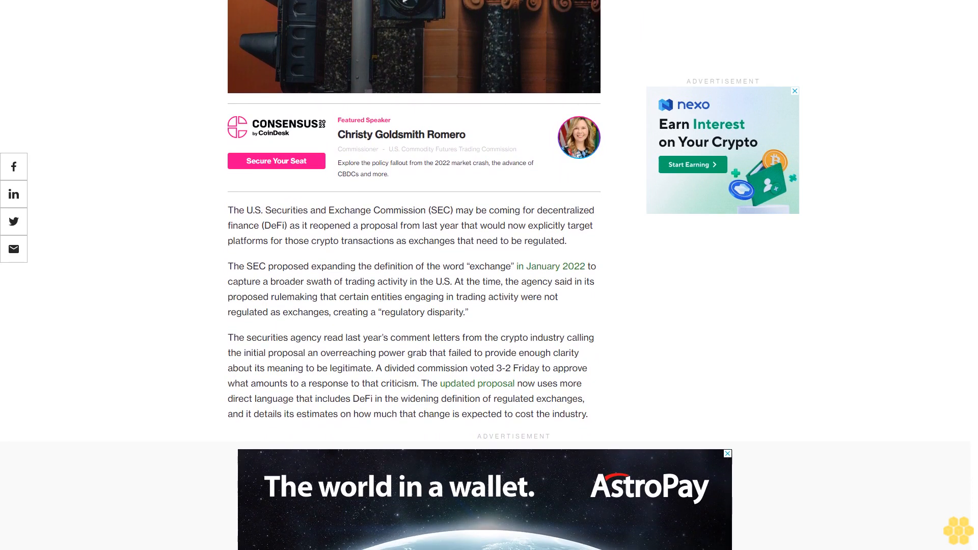
scroll("down", 3)
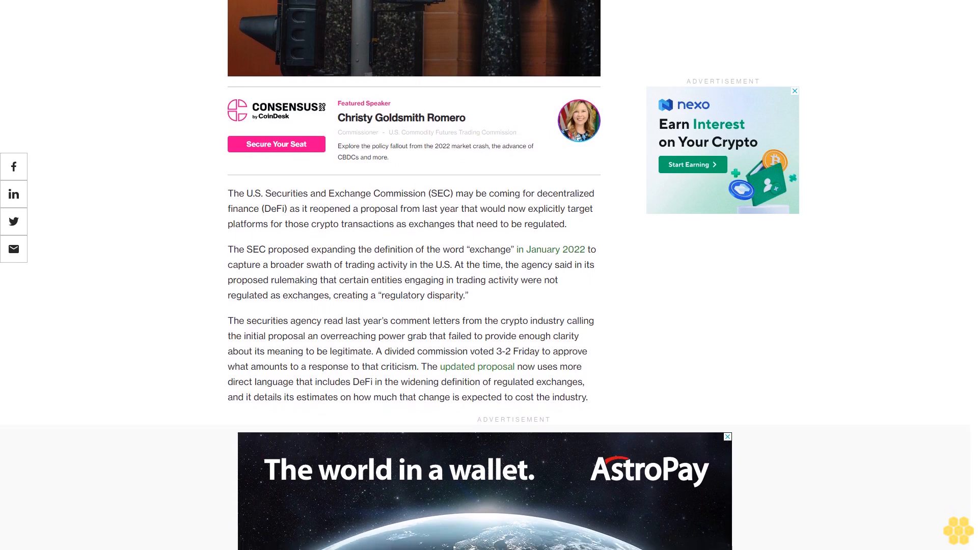
scroll("down", 3)
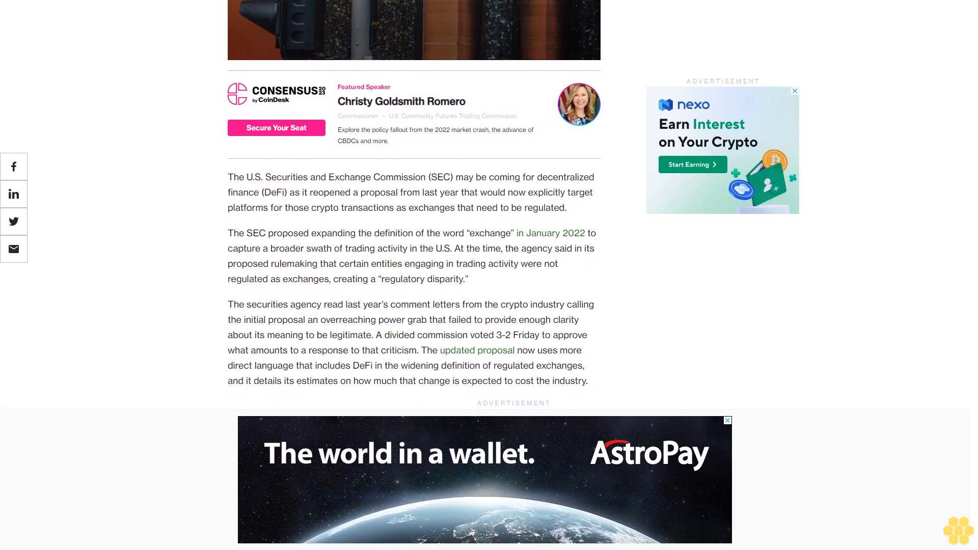
scroll("down", 3)
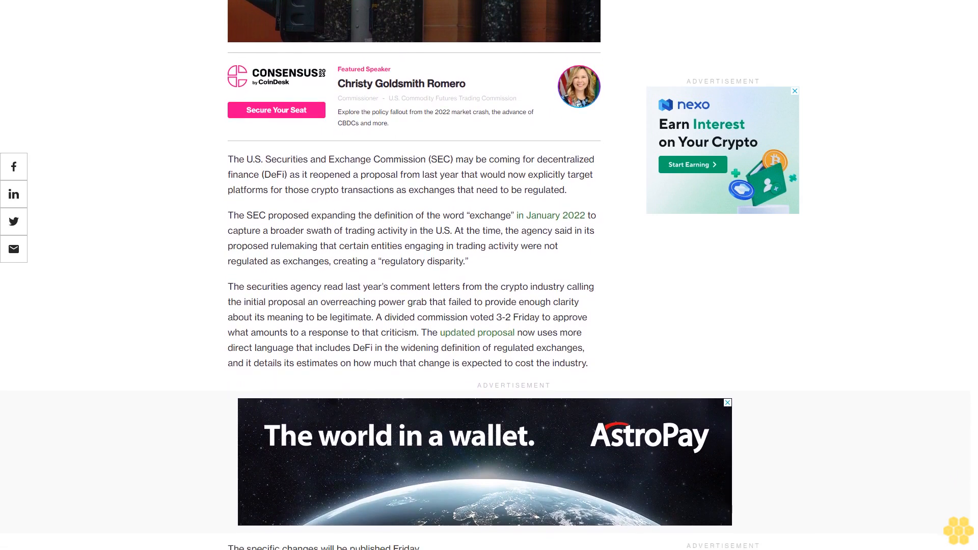
scroll("down", 3)
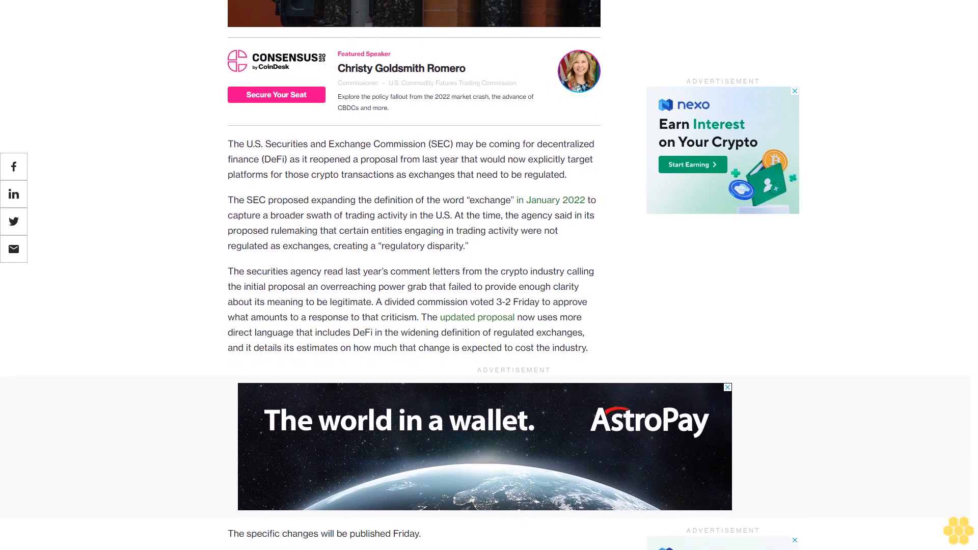
scroll("down", 3)
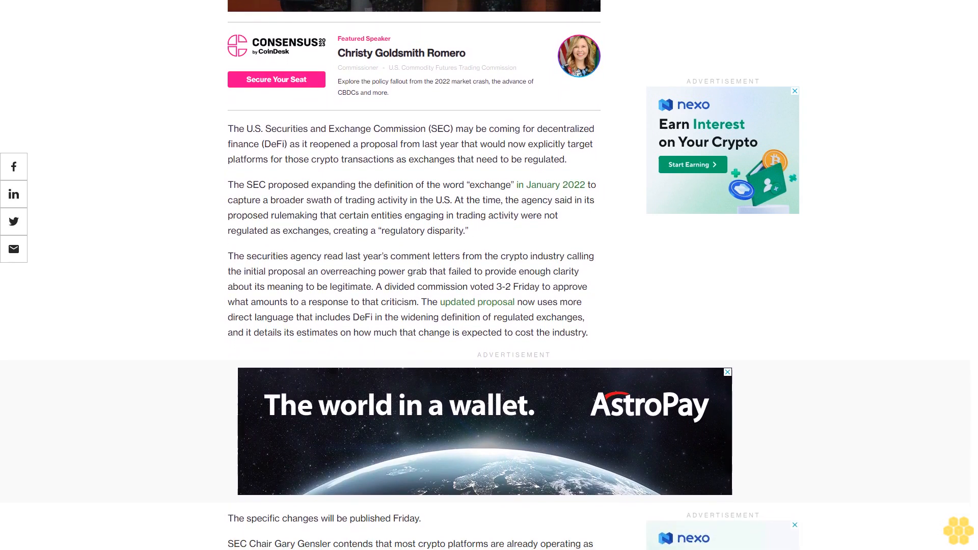
scroll("down", 3)
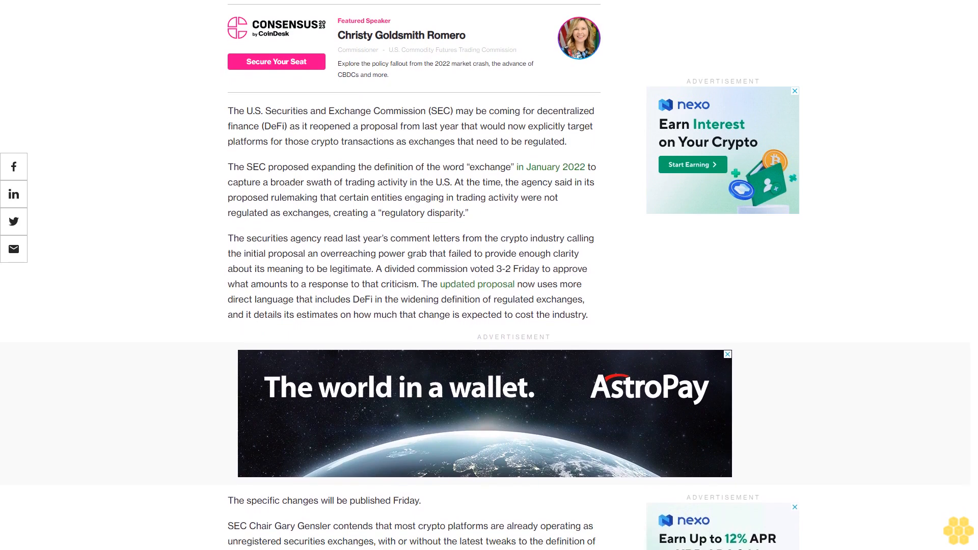
scroll("down", 3)
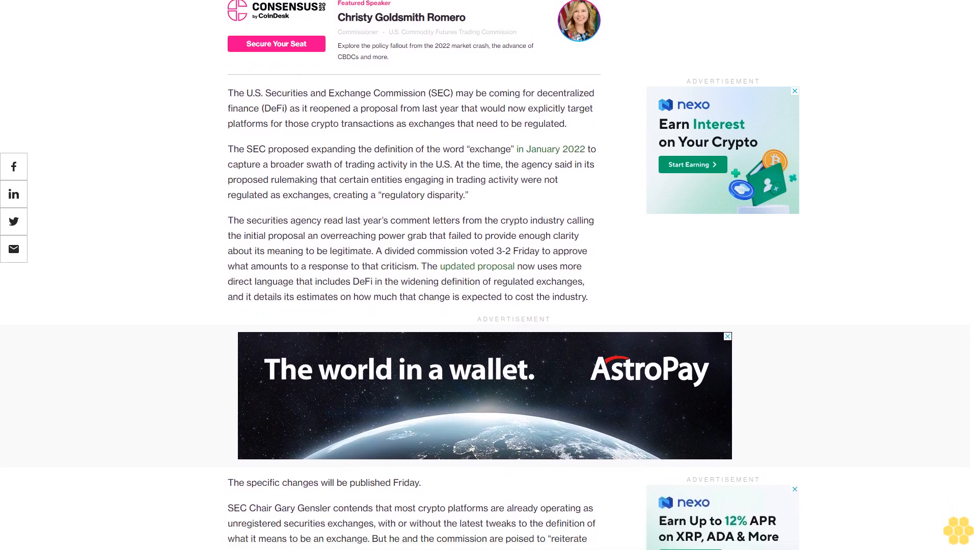
scroll("down", 3)
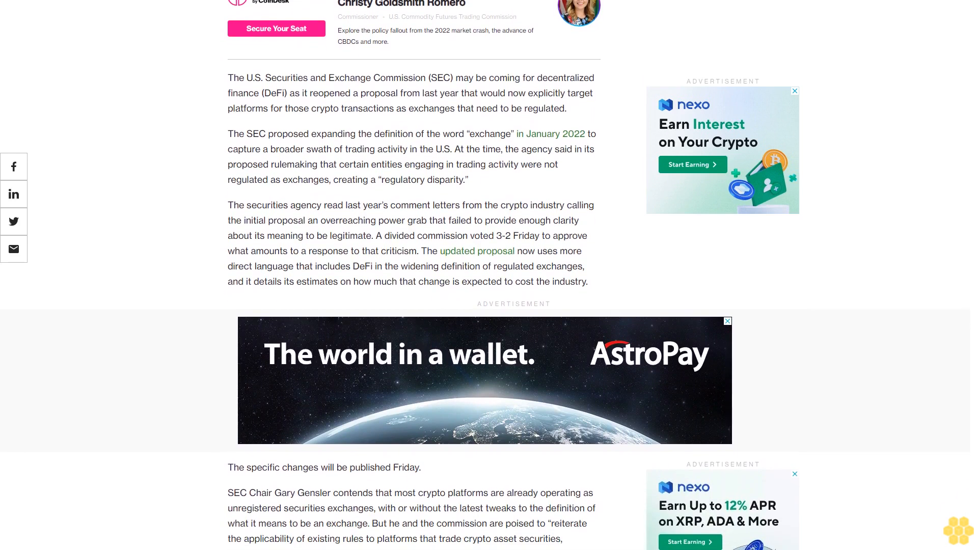
scroll("down", 3)
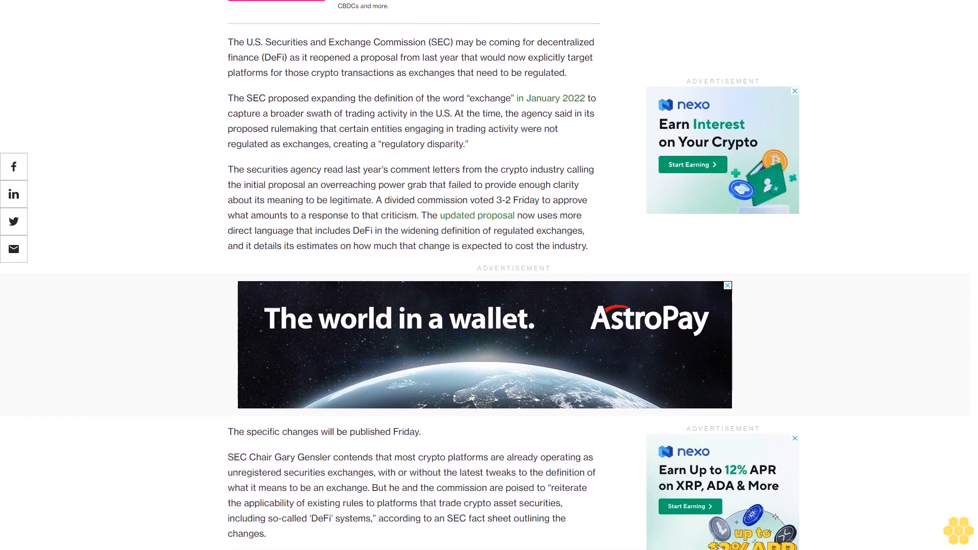
scroll("down", 3)
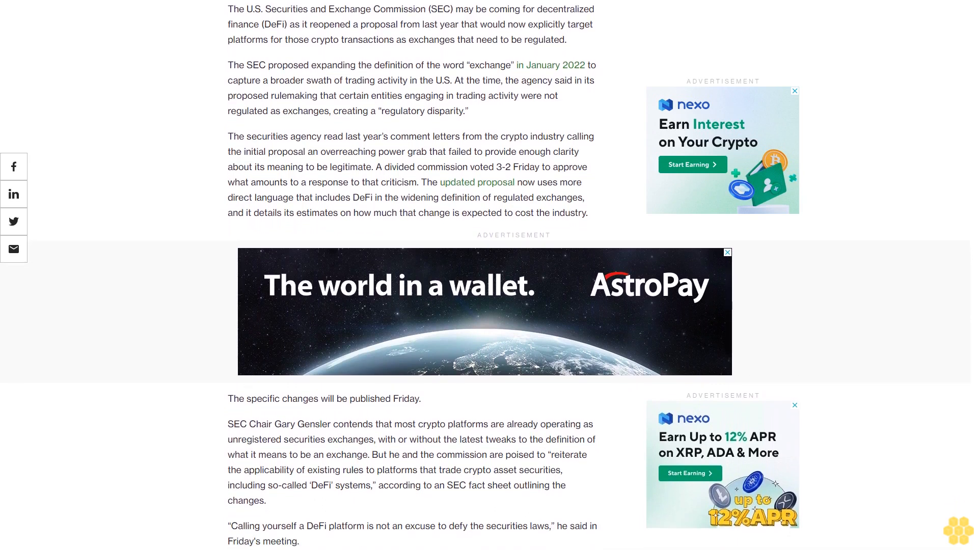
scroll("down", 3)
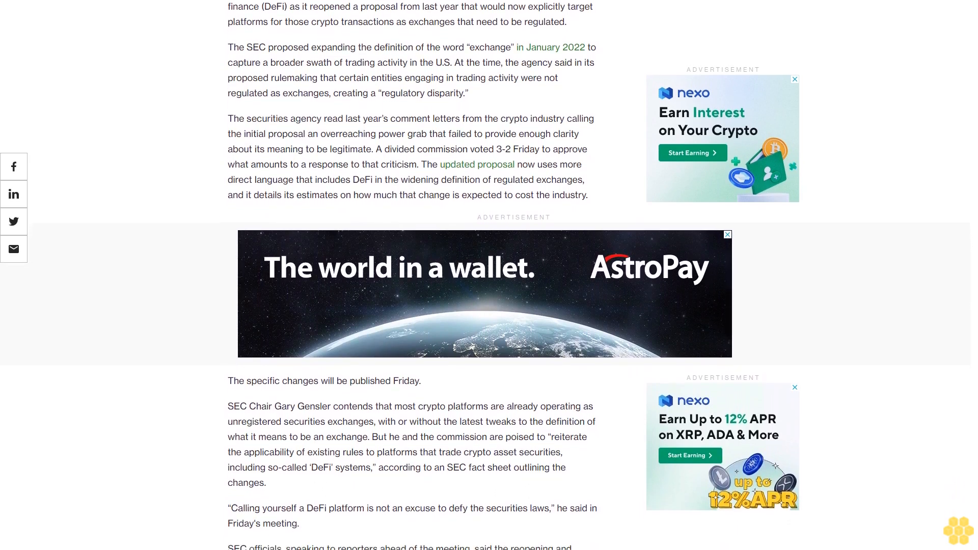
scroll("down", 3)
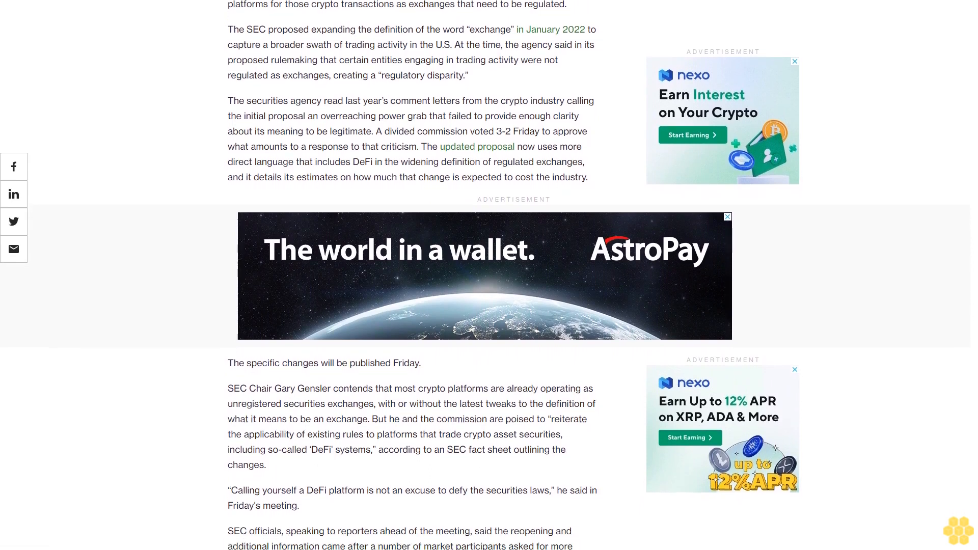
scroll("down", 3)
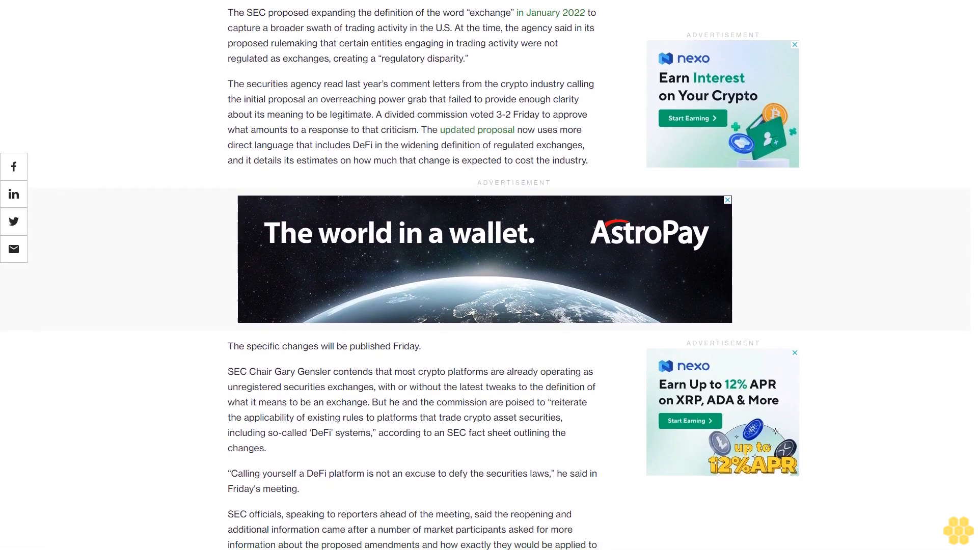
scroll("down", 3)
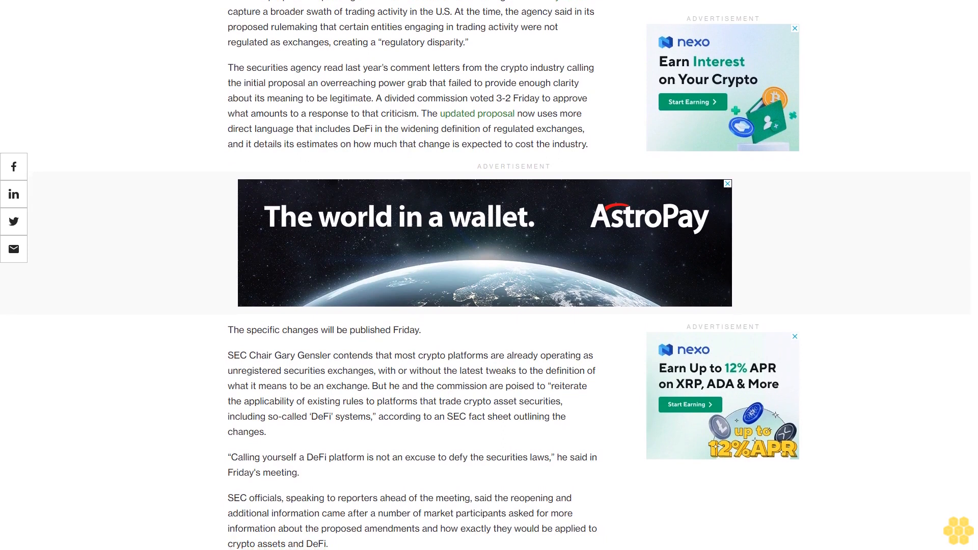
scroll("down", 3)
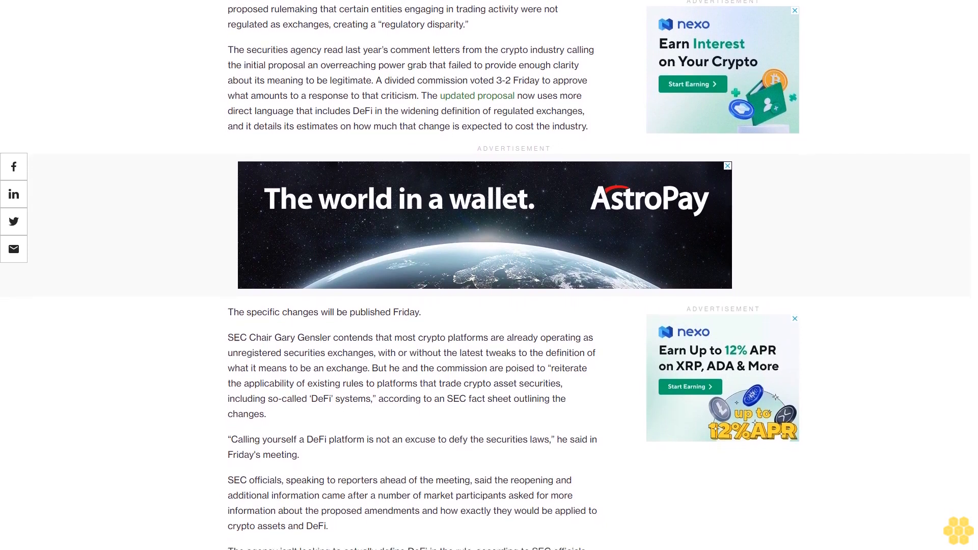
scroll("down", 3)
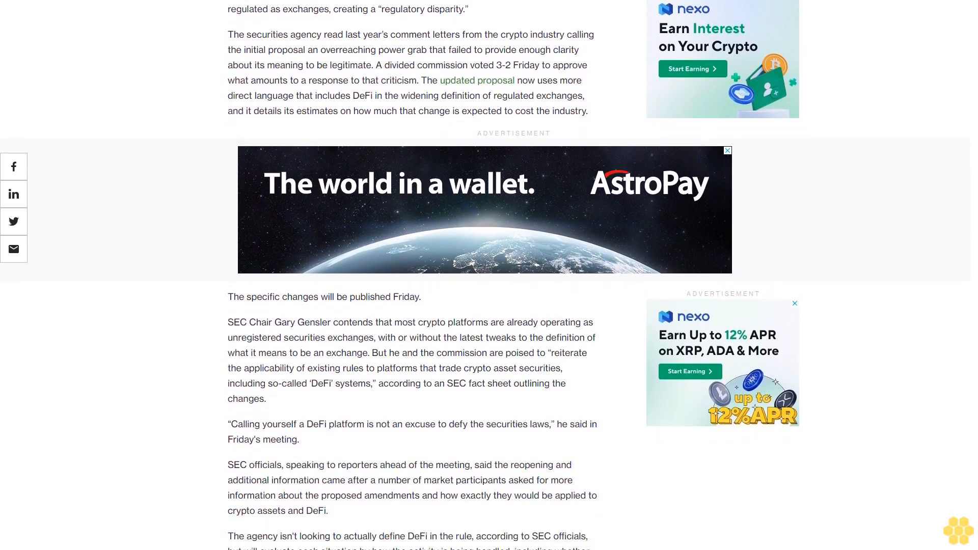
scroll("down", 3)
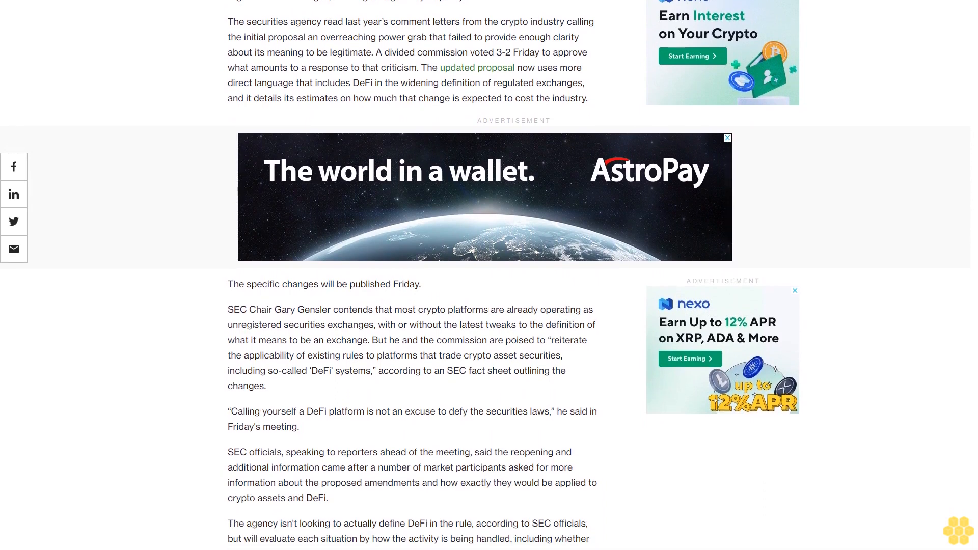
scroll("down", 3)
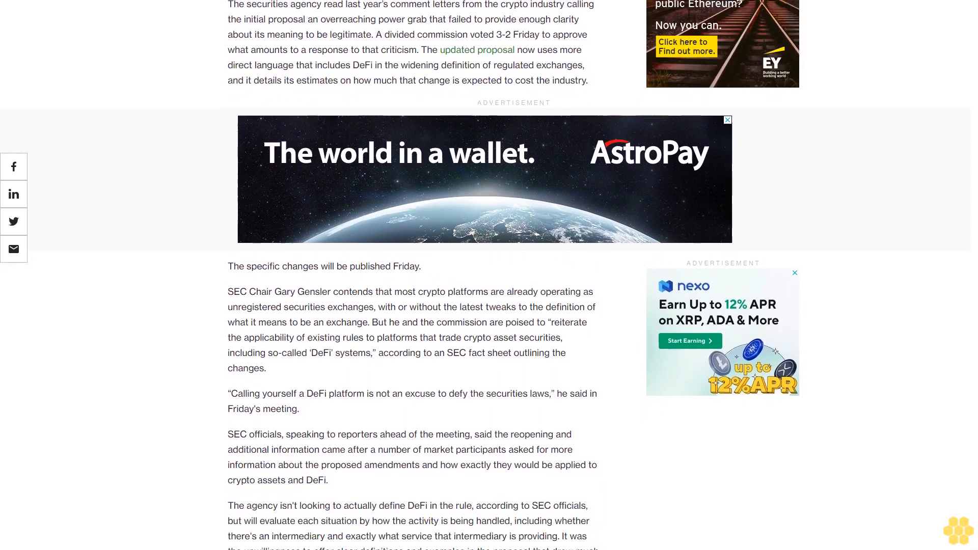
scroll("down", 3)
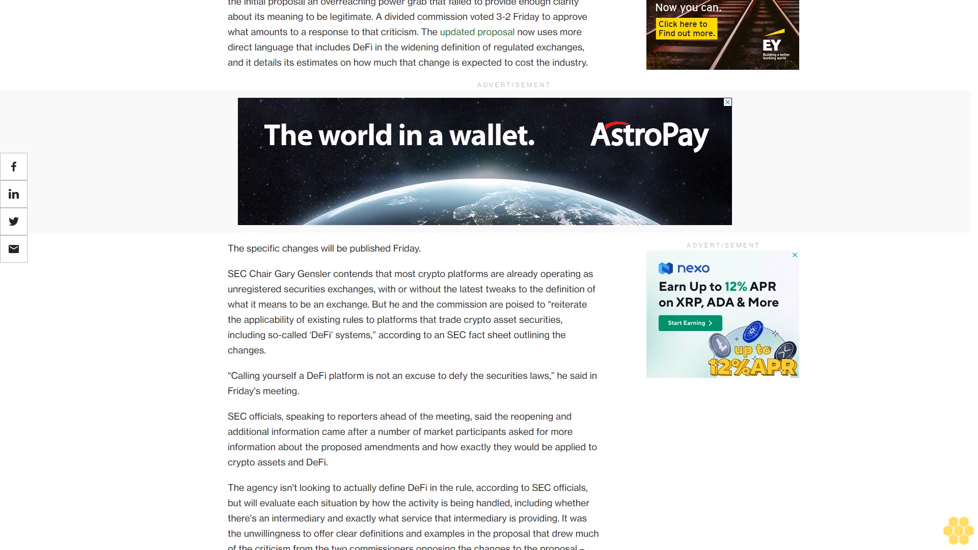
scroll("down", 3)
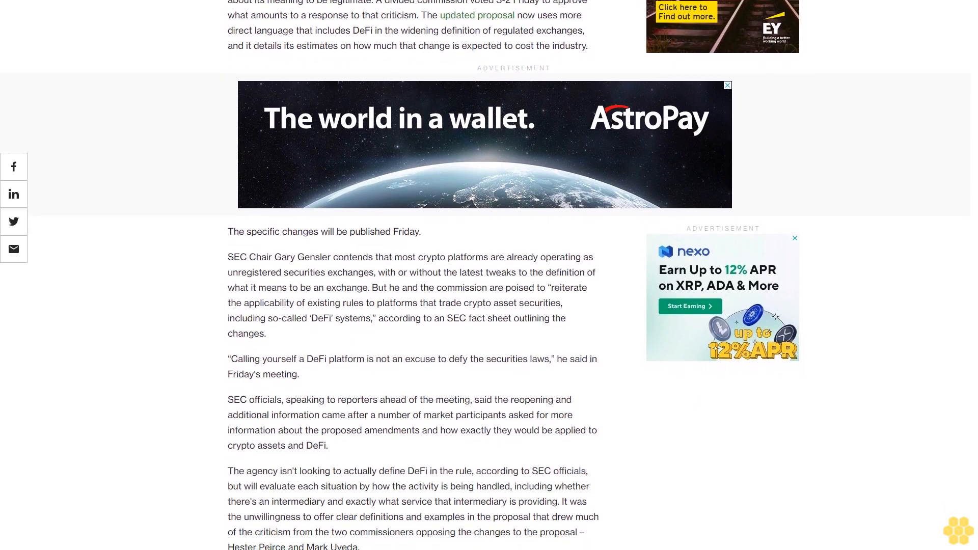
scroll("down", 3)
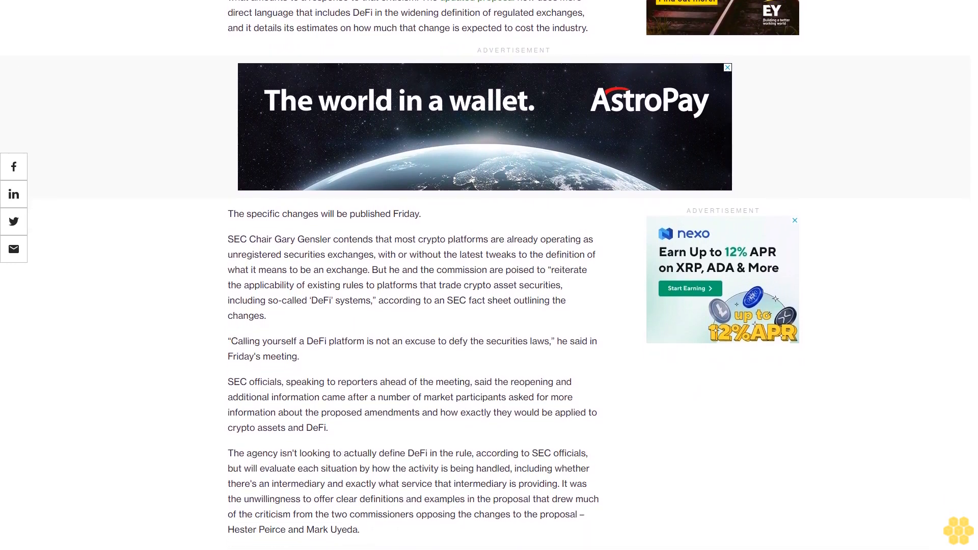
scroll("down", 3)
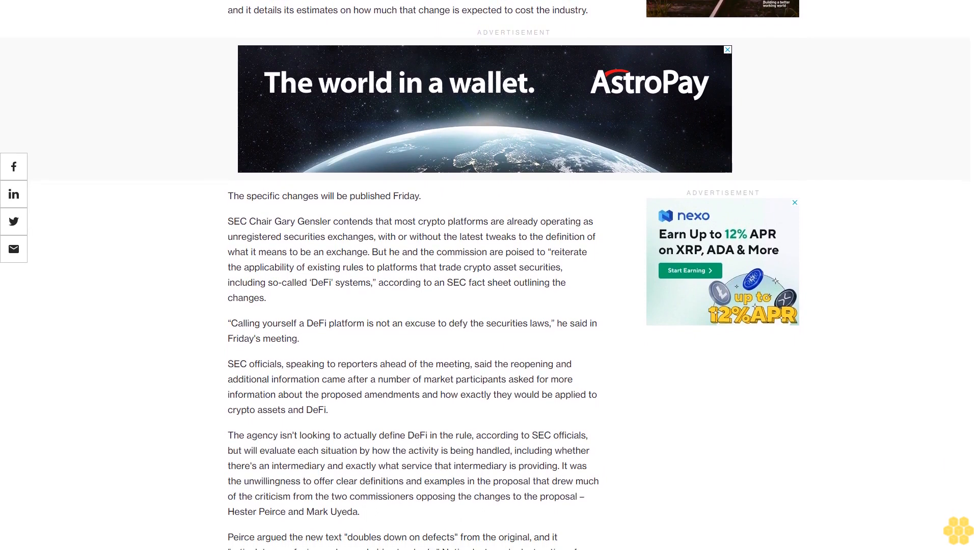
scroll("down", 3)
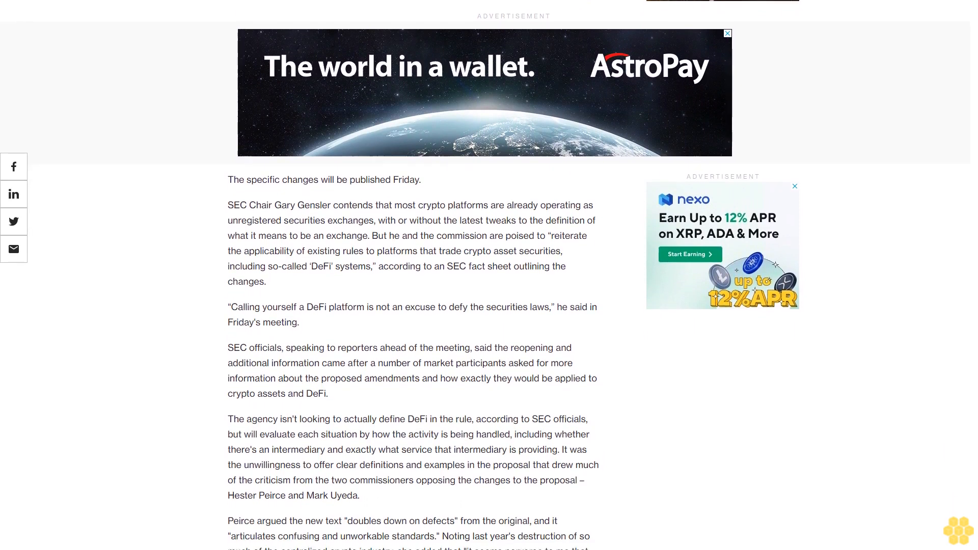
scroll("down", 3)
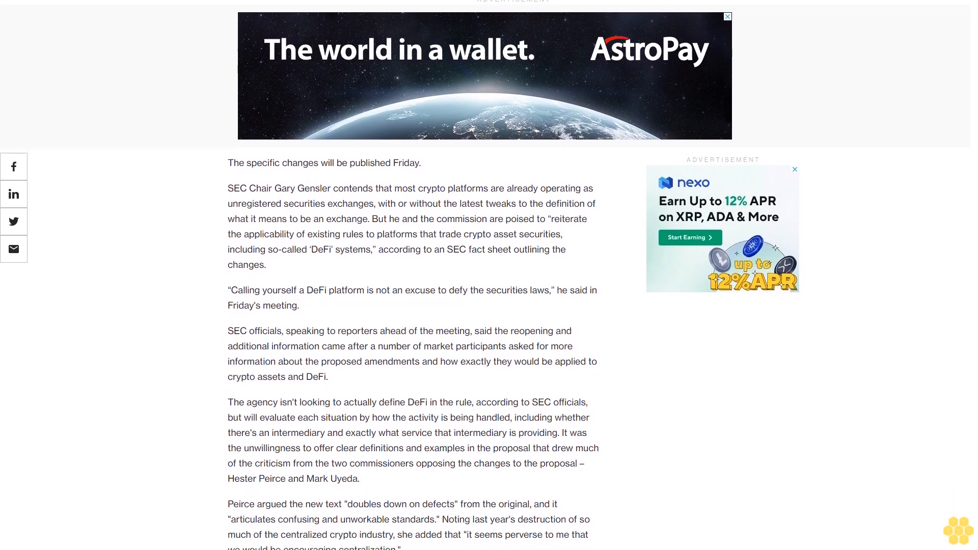
scroll("down", 3)
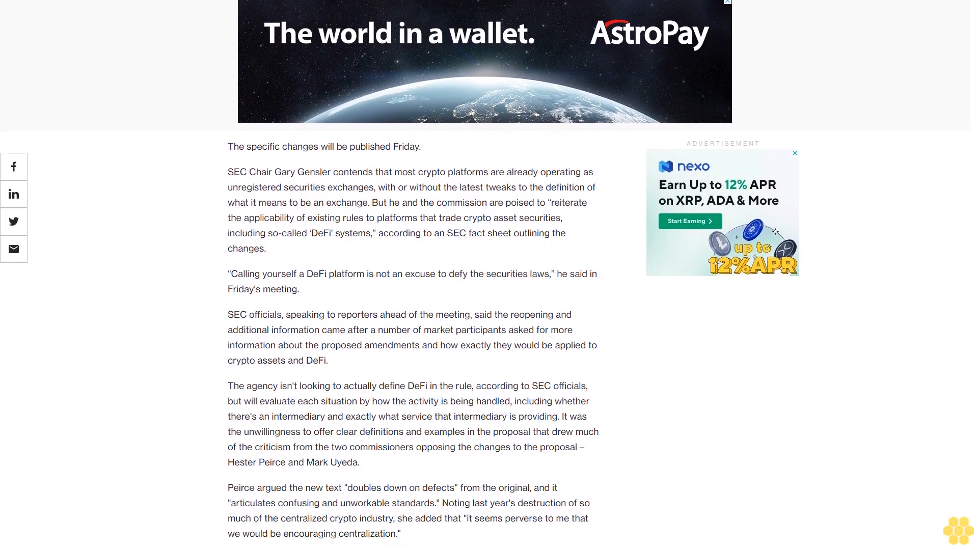
scroll("down", 3)
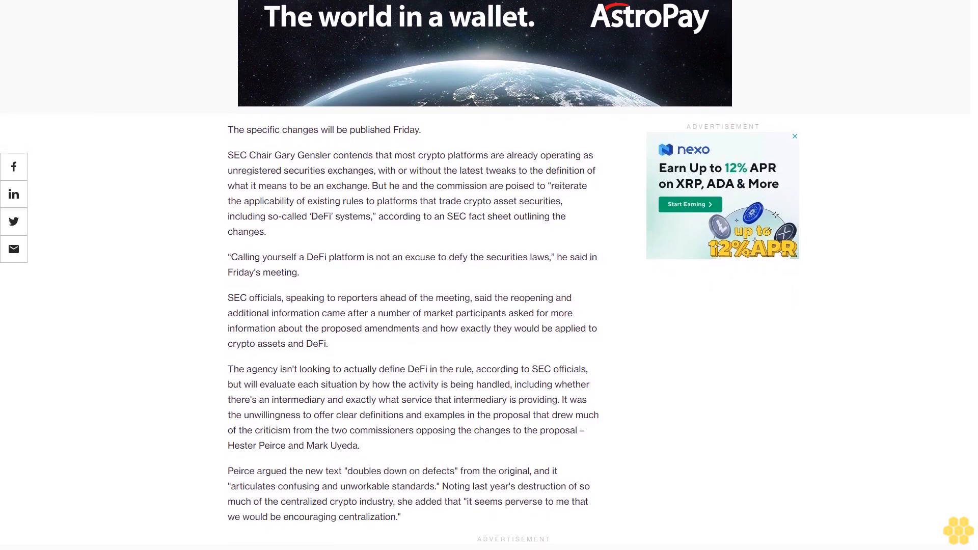
scroll("down", 3)
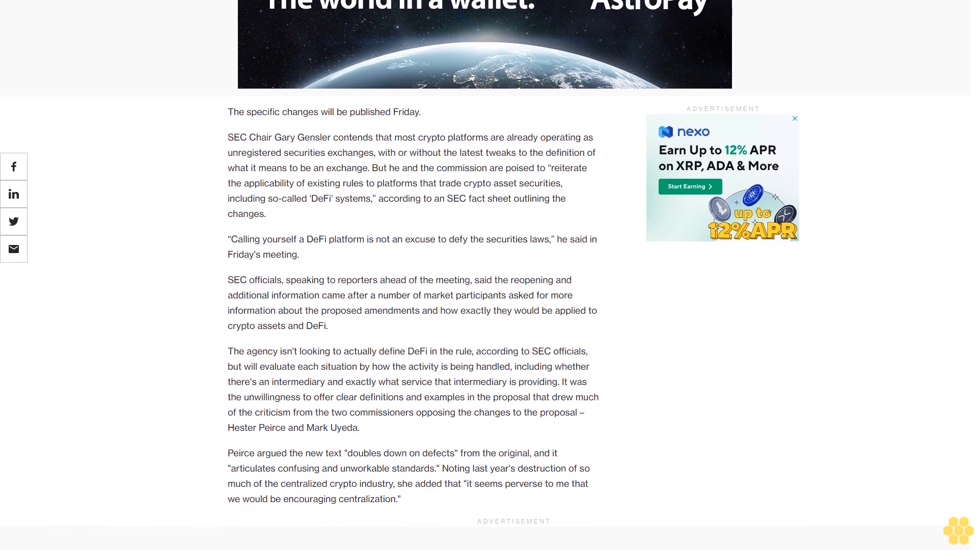
scroll("down", 3)
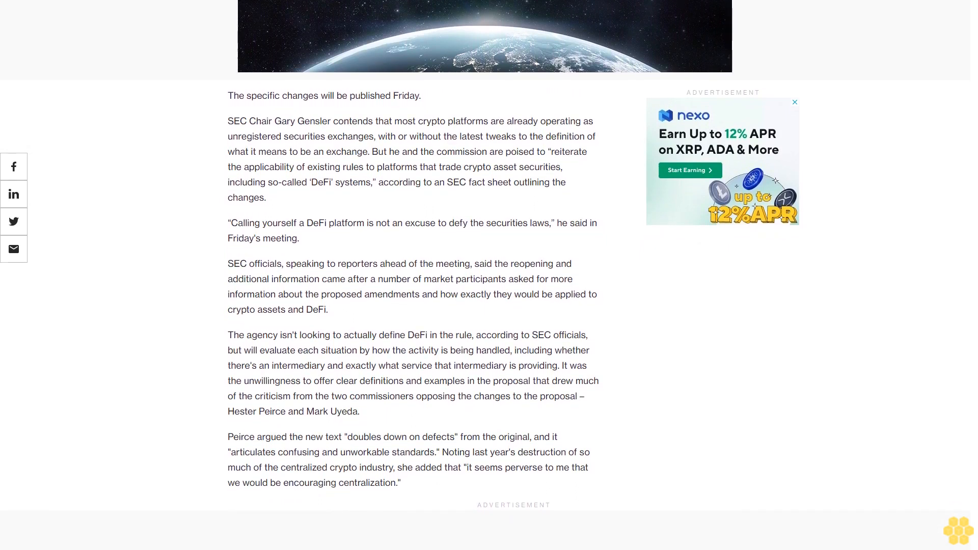
scroll("down", 3)
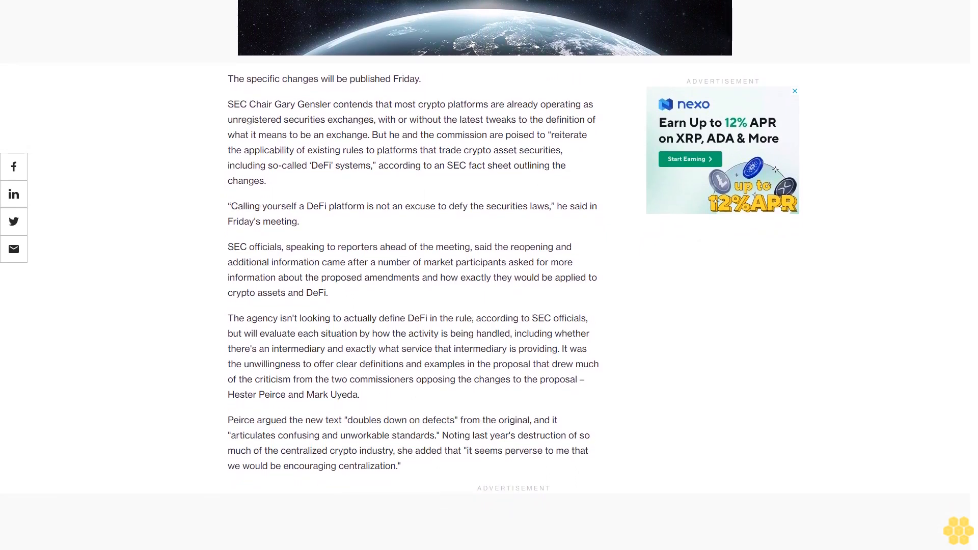
scroll("down", 3)
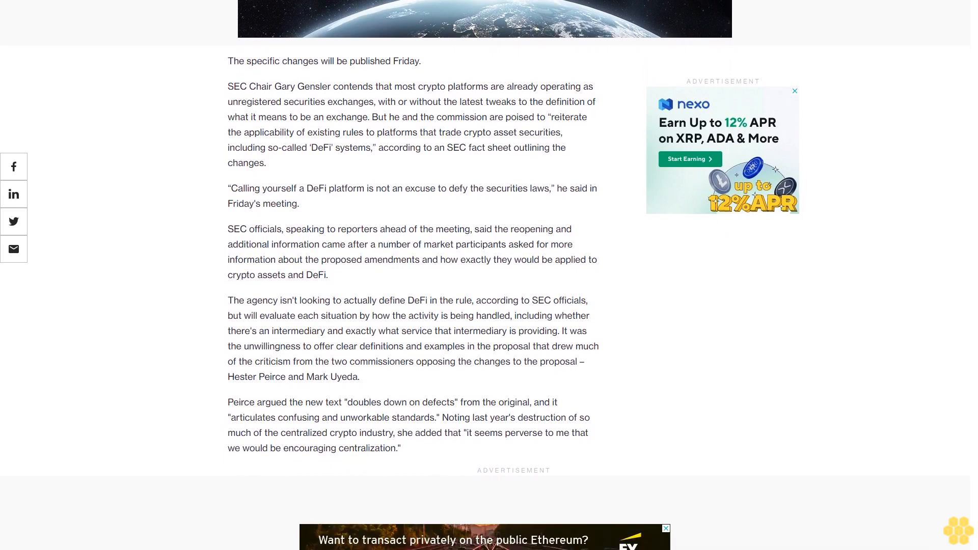
scroll("down", 3)
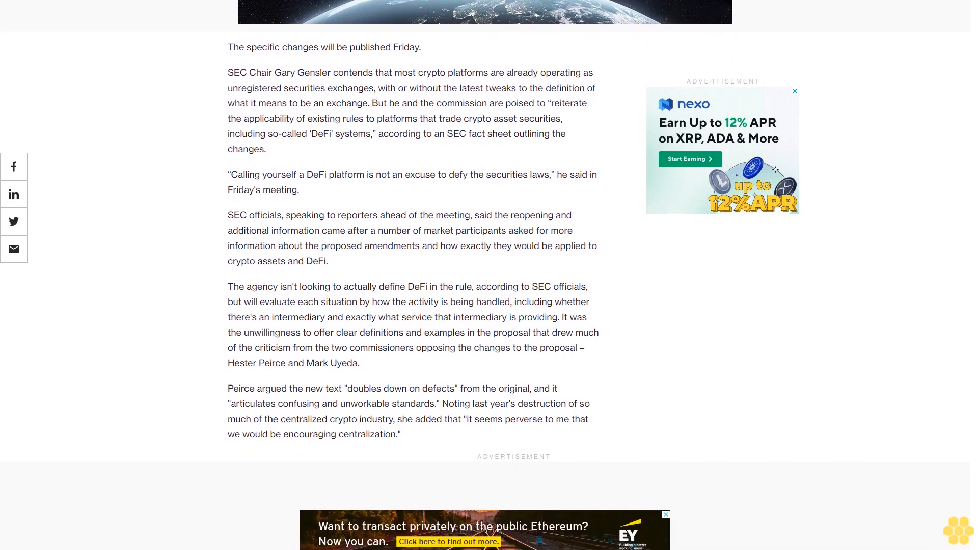
scroll("down", 3)
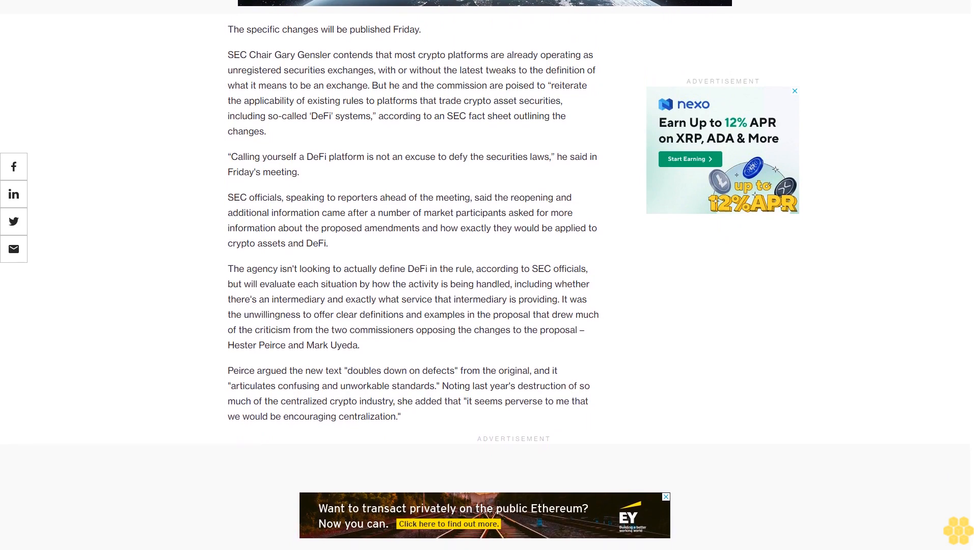
scroll("down", 3)
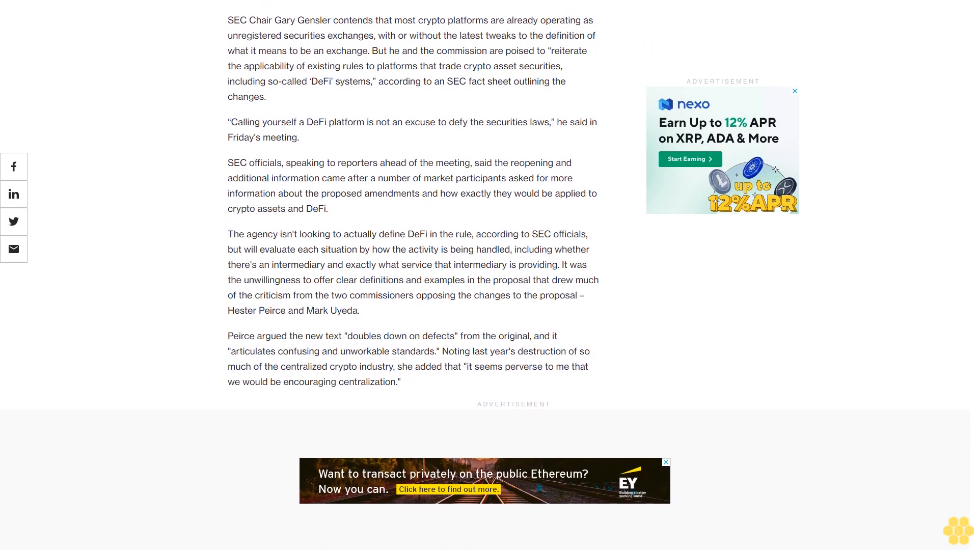
scroll("down", 3)
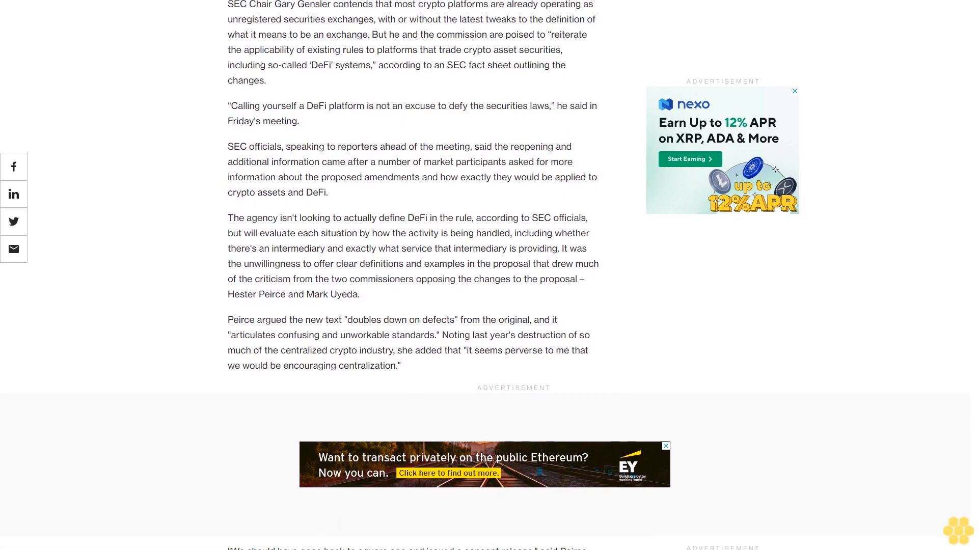
scroll("down", 3)
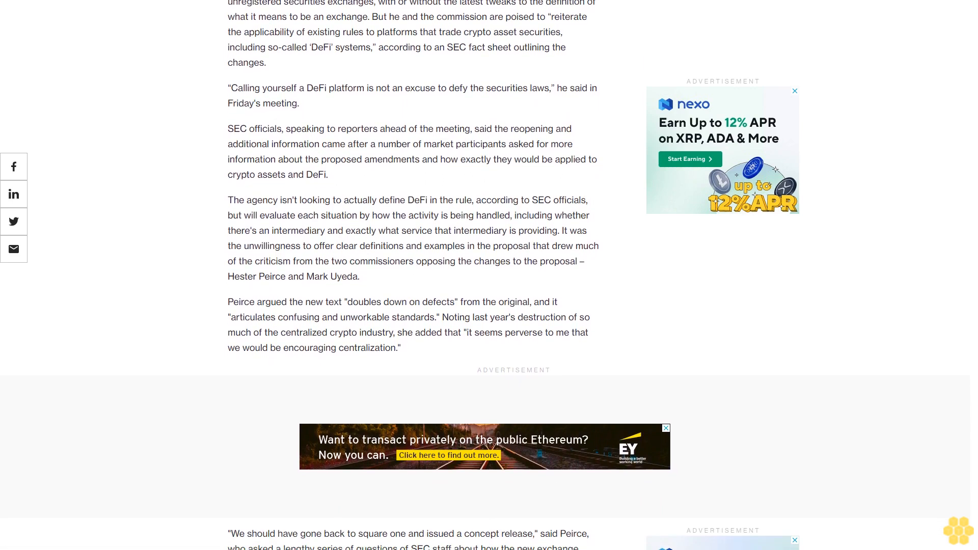
scroll("down", 3)
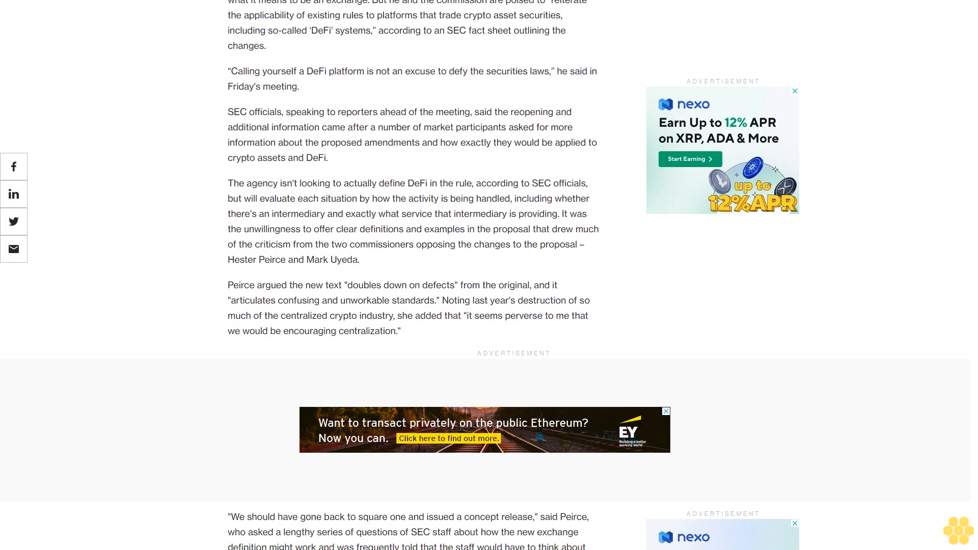
scroll("down", 3)
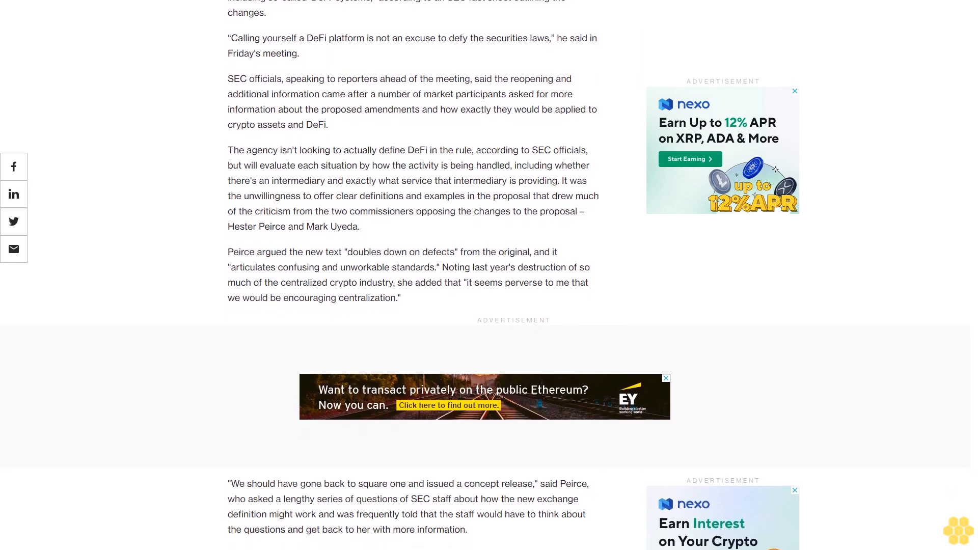
scroll("down", 3)
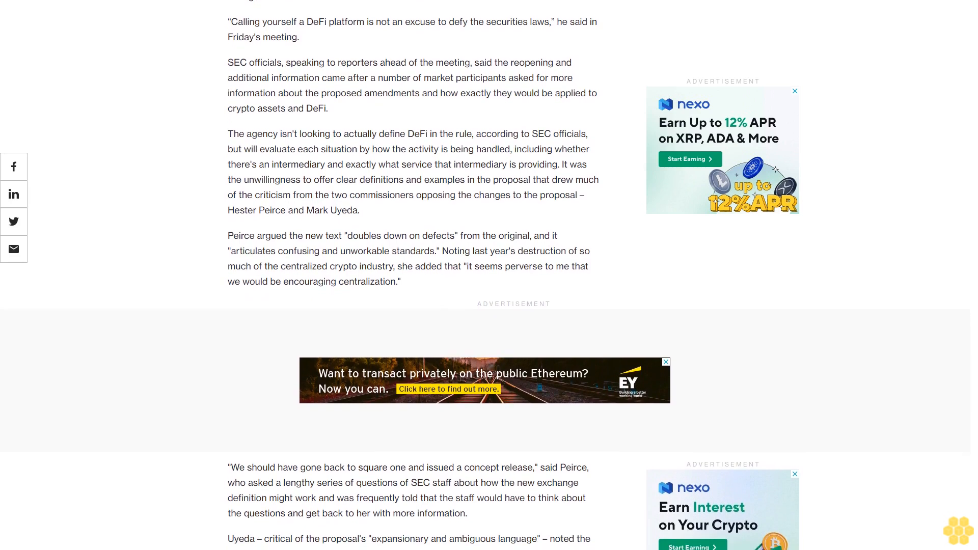
scroll("down", 3)
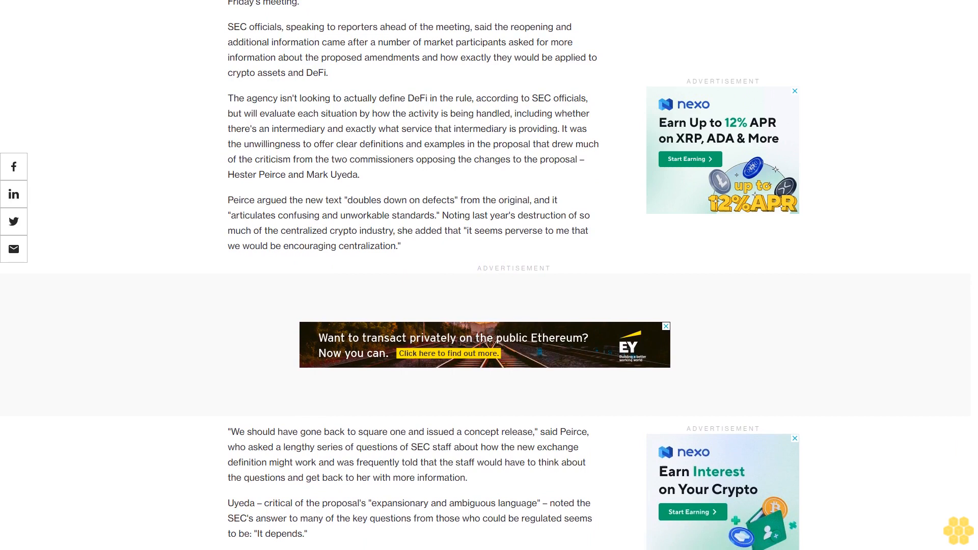
scroll("down", 3)
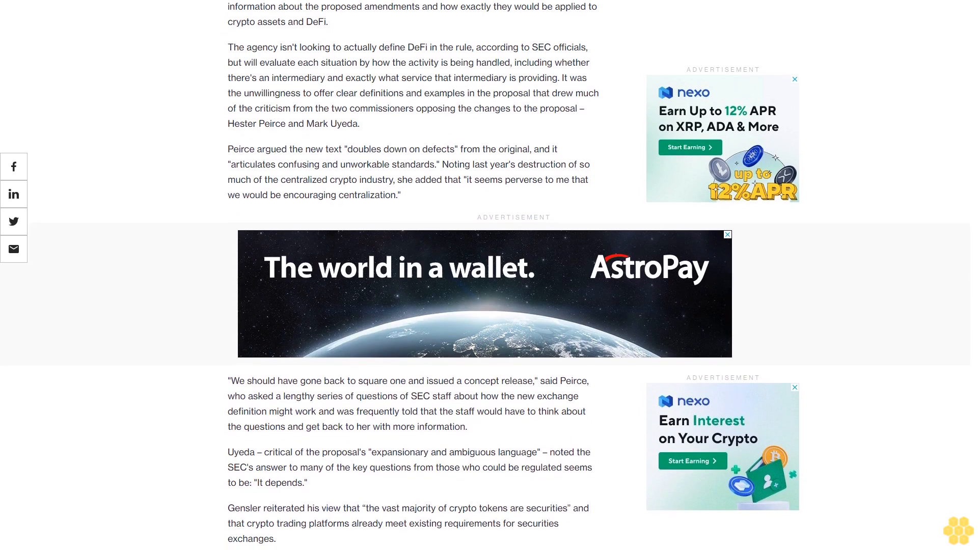
scroll("down", 3)
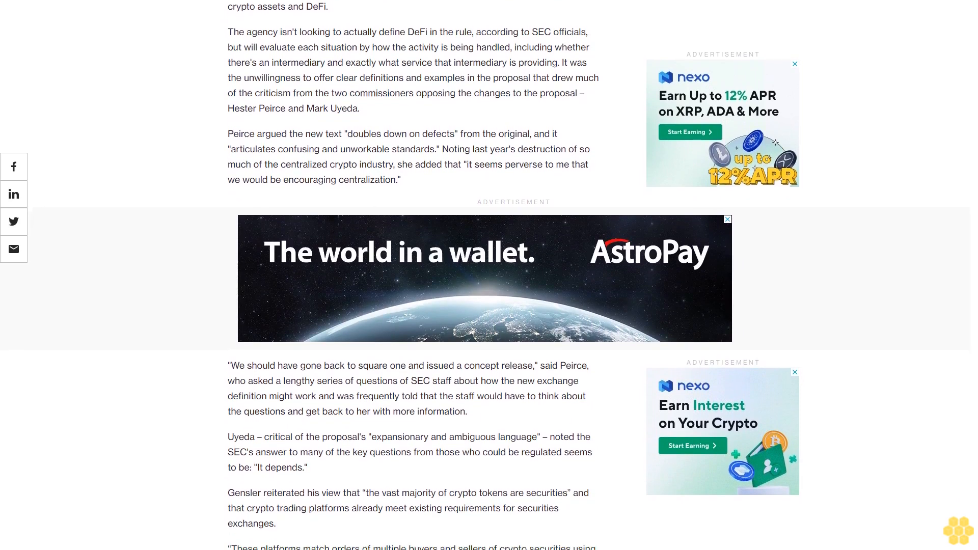
scroll("down", 3)
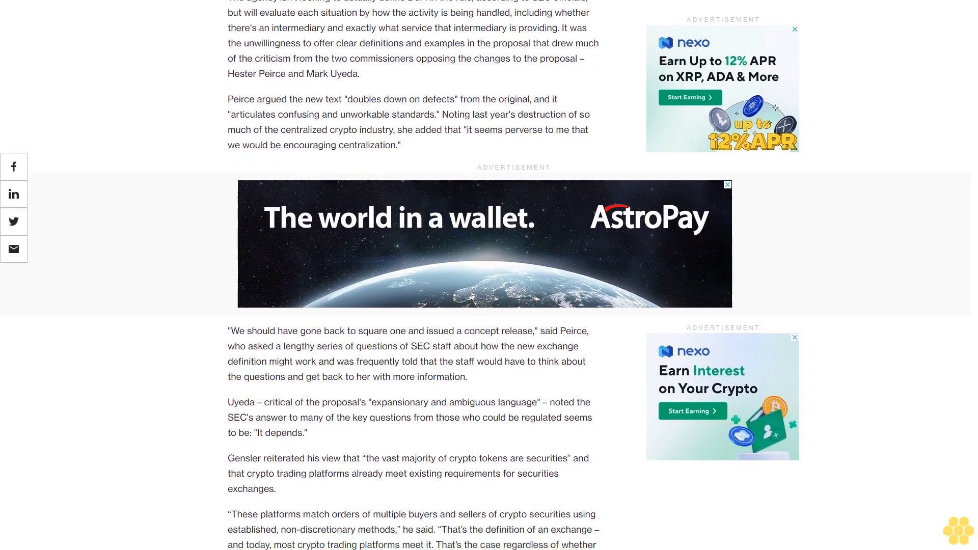
scroll("down", 3)
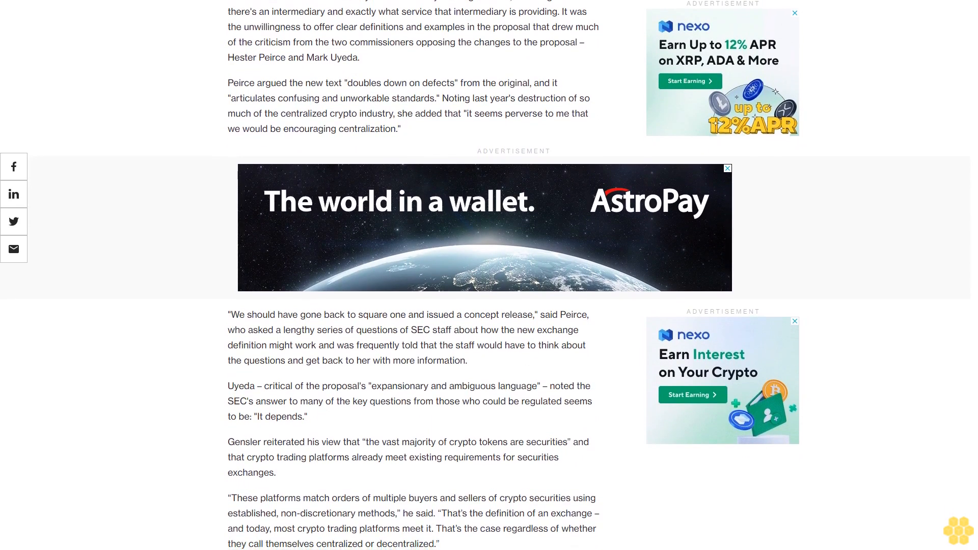
scroll("down", 3)
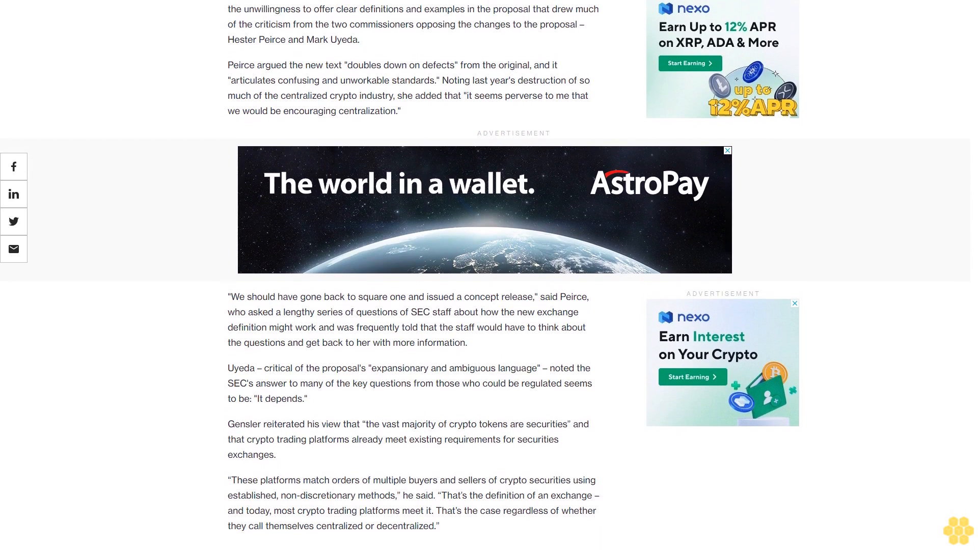
scroll("down", 3)
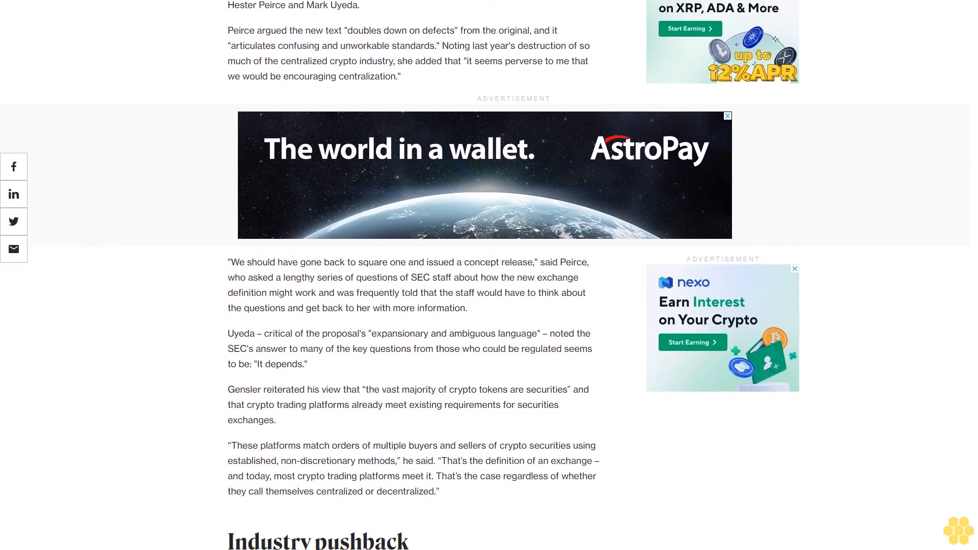
scroll("down", 3)
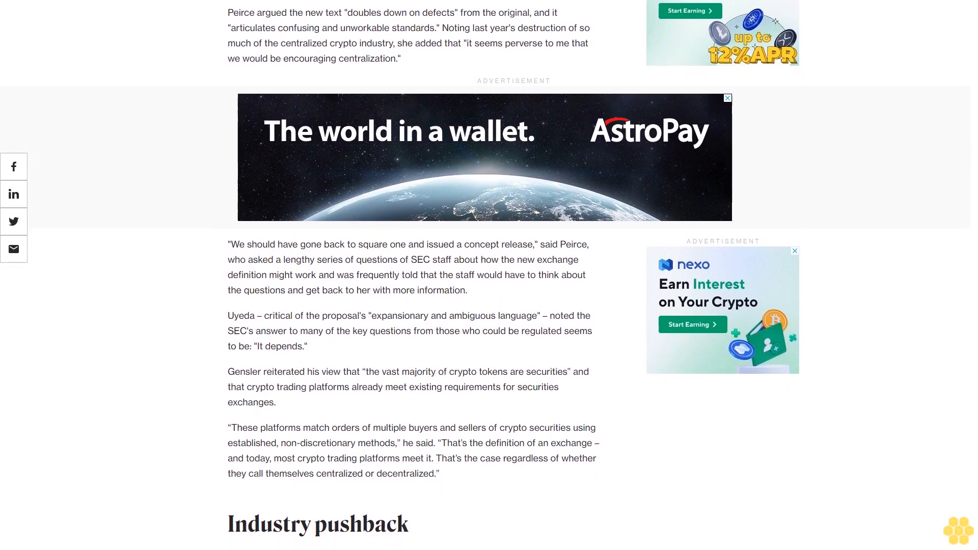
scroll("down", 3)
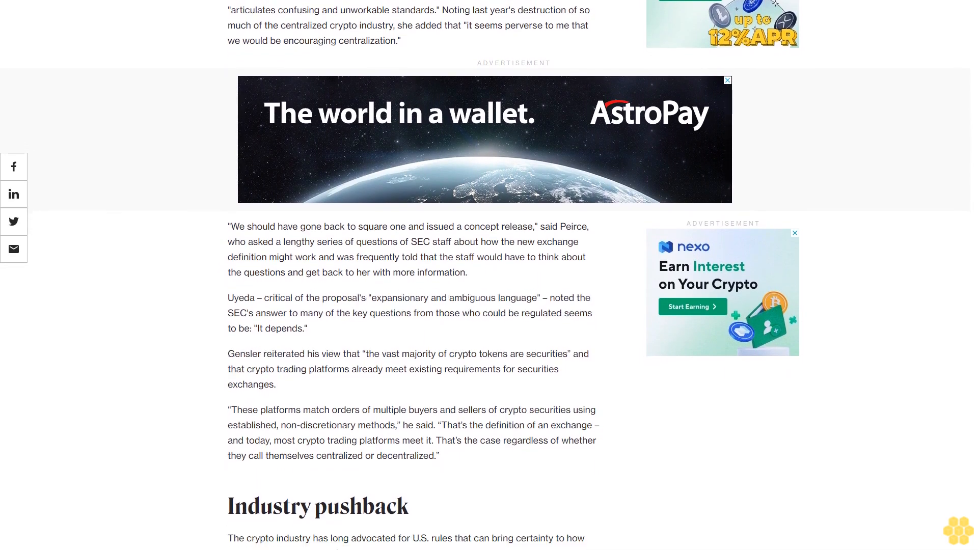
scroll("down", 3)
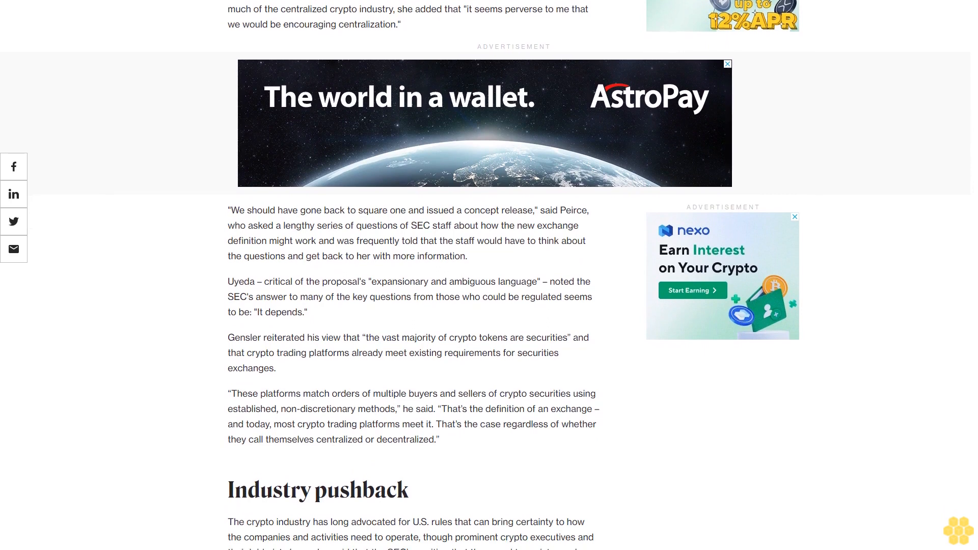
scroll("down", 3)
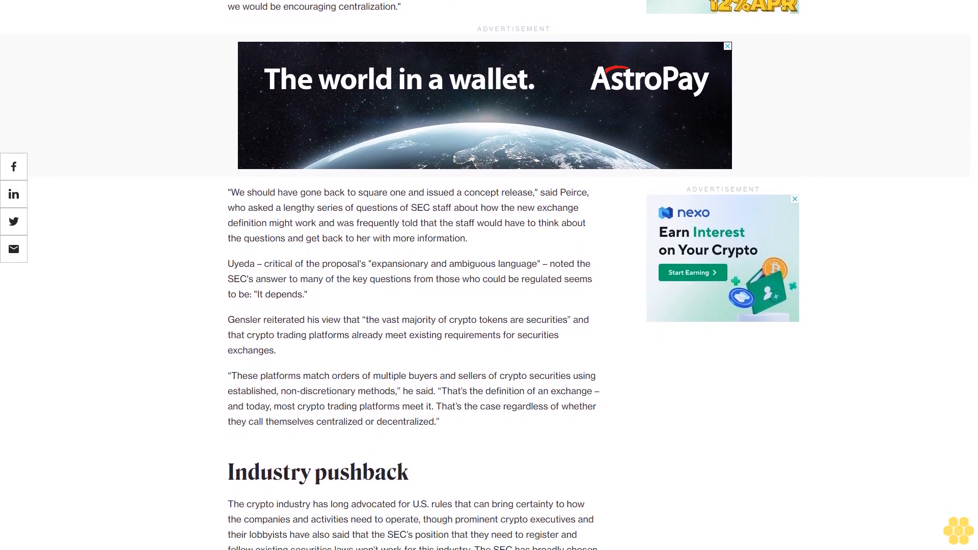
scroll("down", 3)
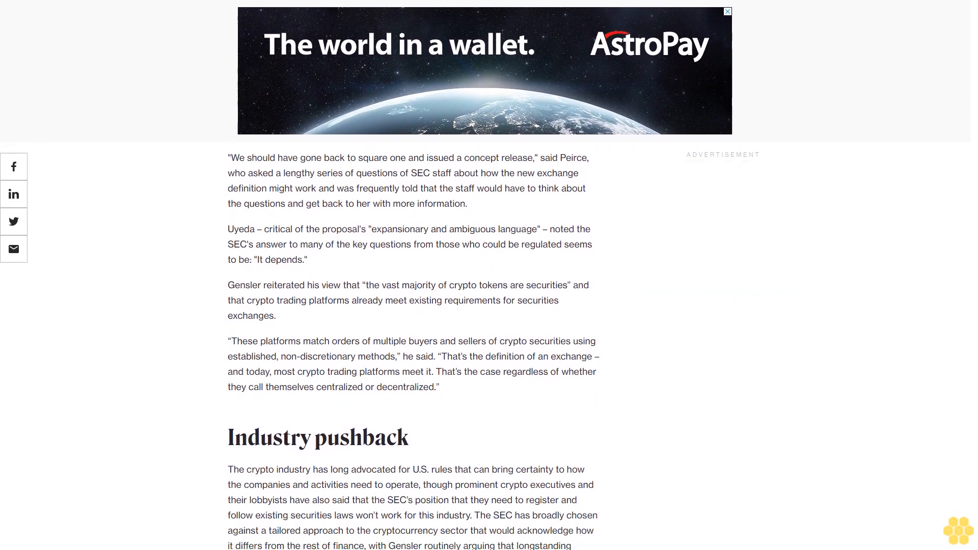
scroll("down", 3)
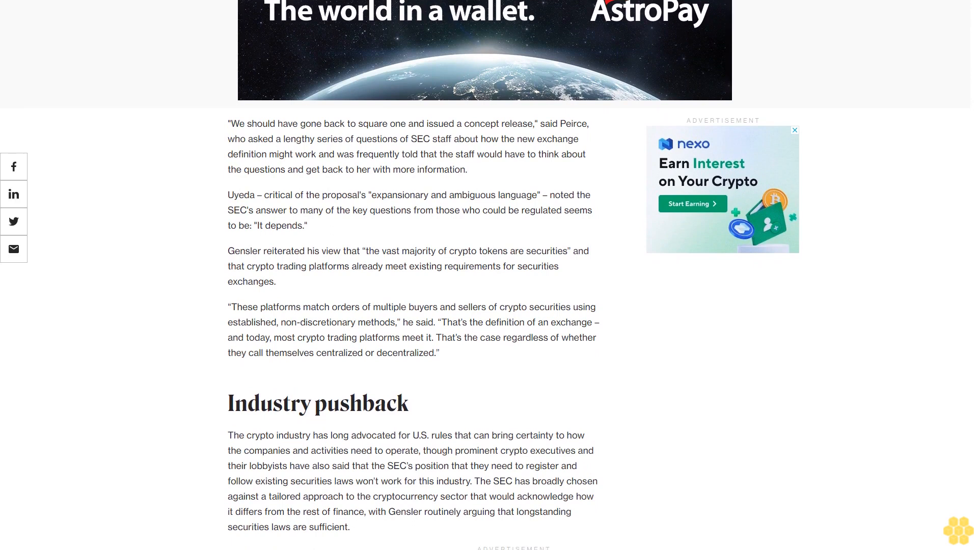
scroll("down", 3)
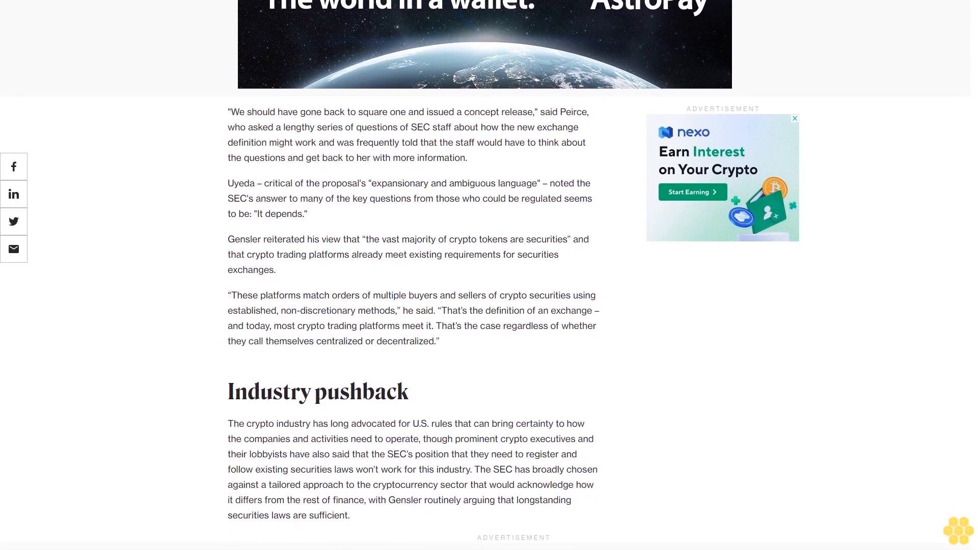
scroll("down", 3)
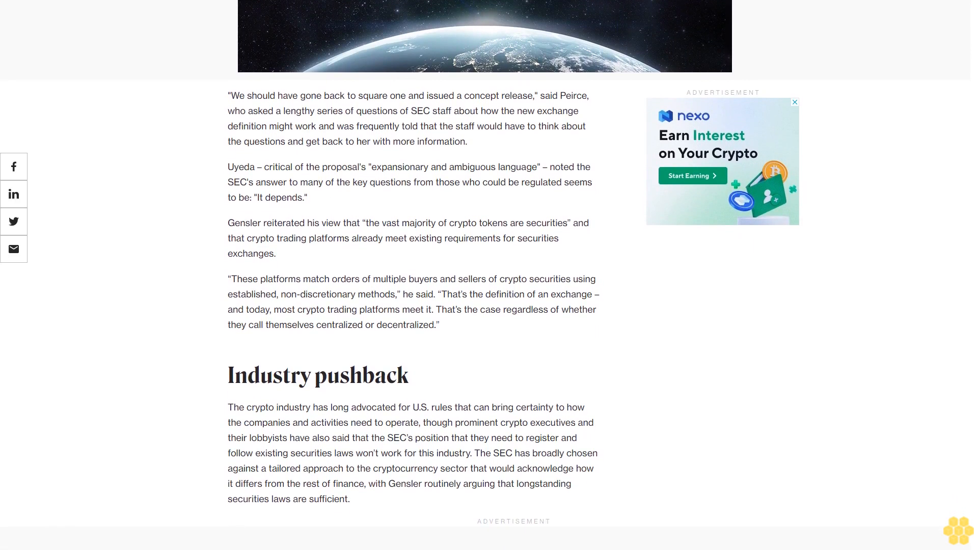
scroll("down", 3)
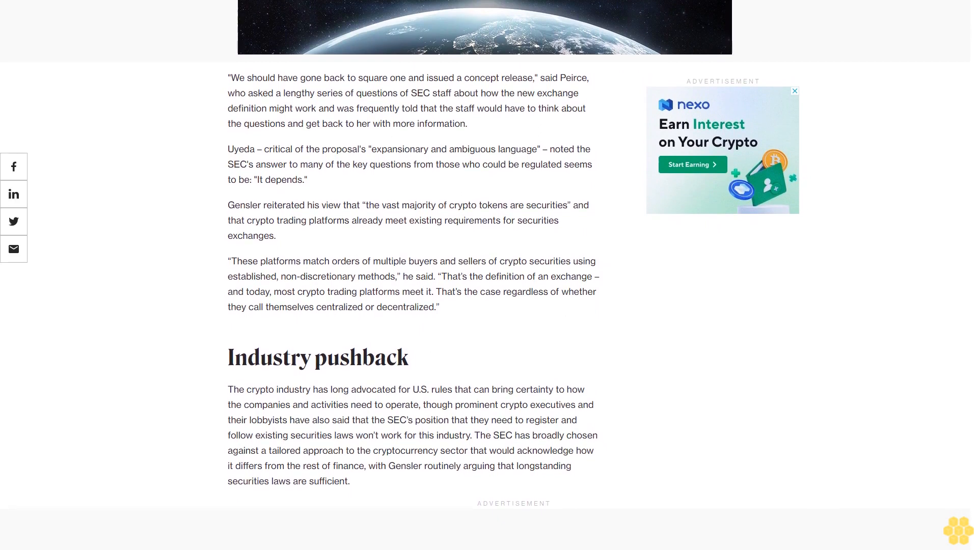
scroll("down", 3)
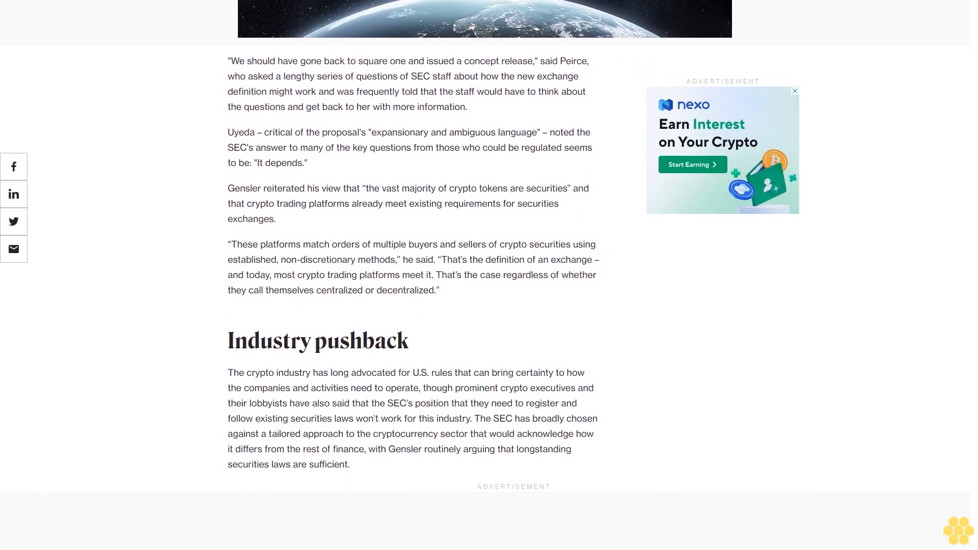
scroll("down", 3)
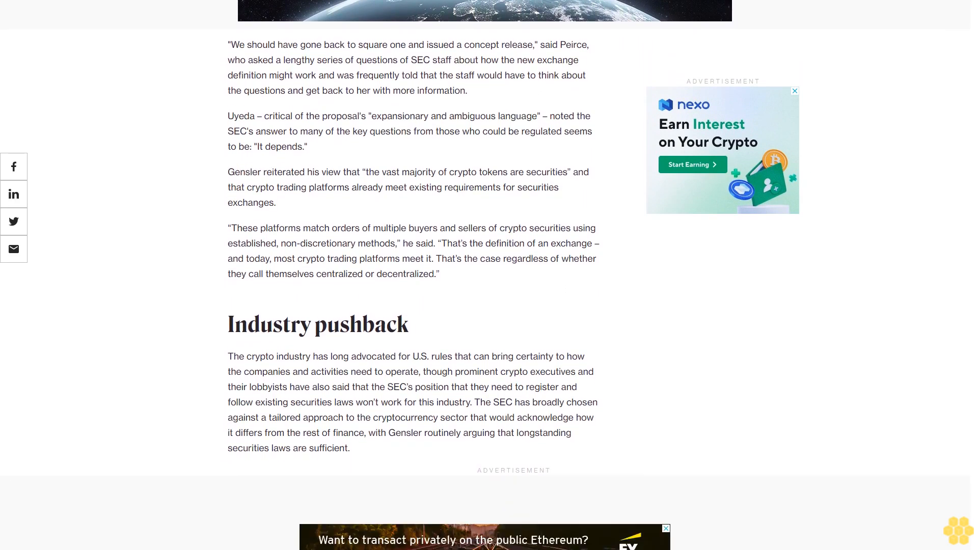
scroll("down", 3)
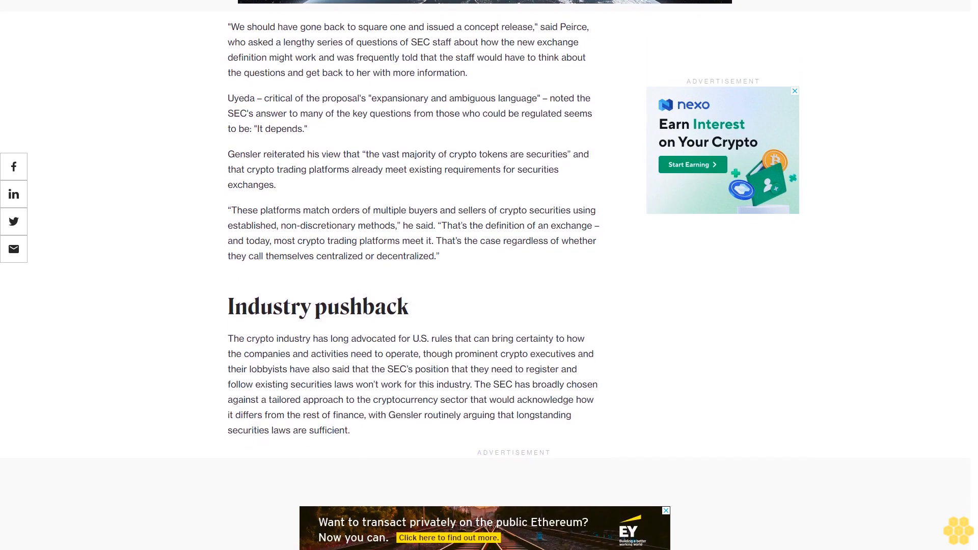
scroll("down", 3)
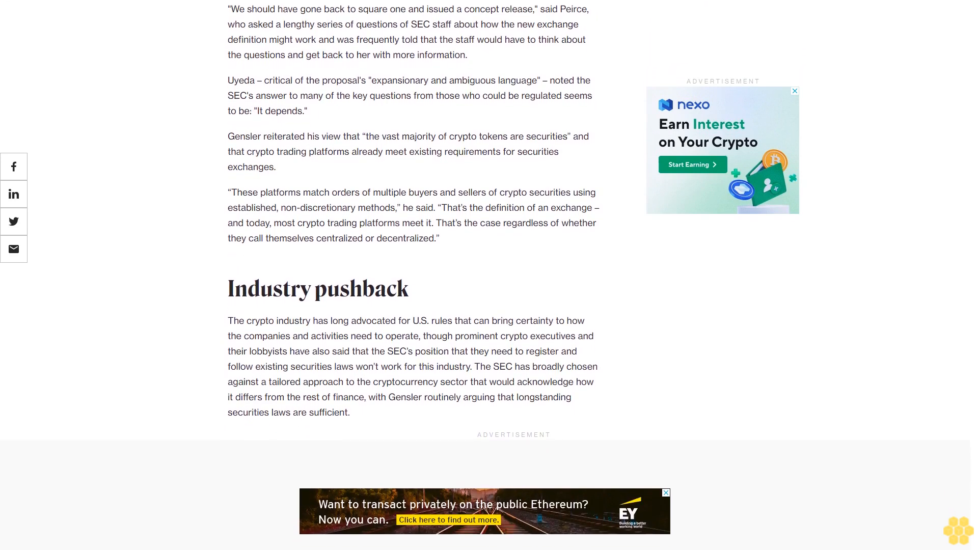
scroll("down", 3)
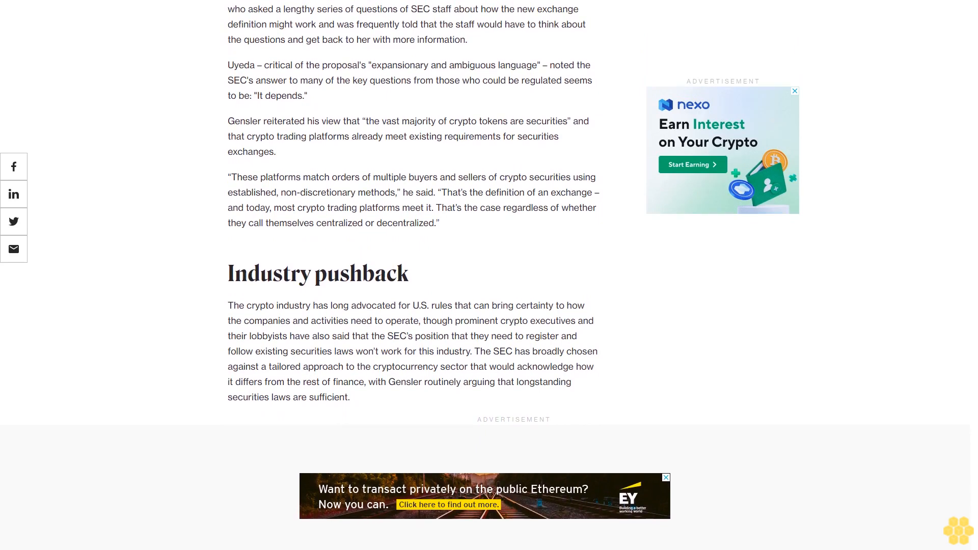
scroll("down", 3)
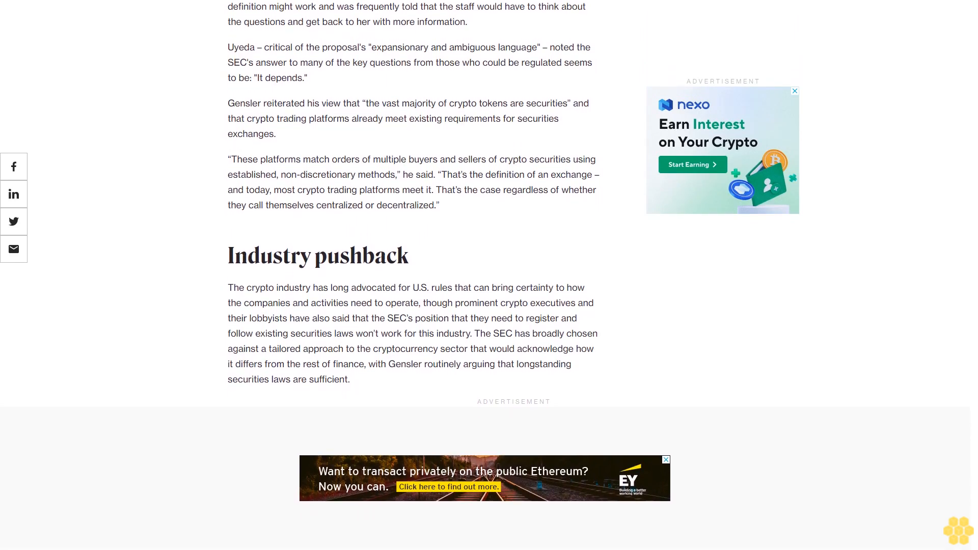
scroll("down", 3)
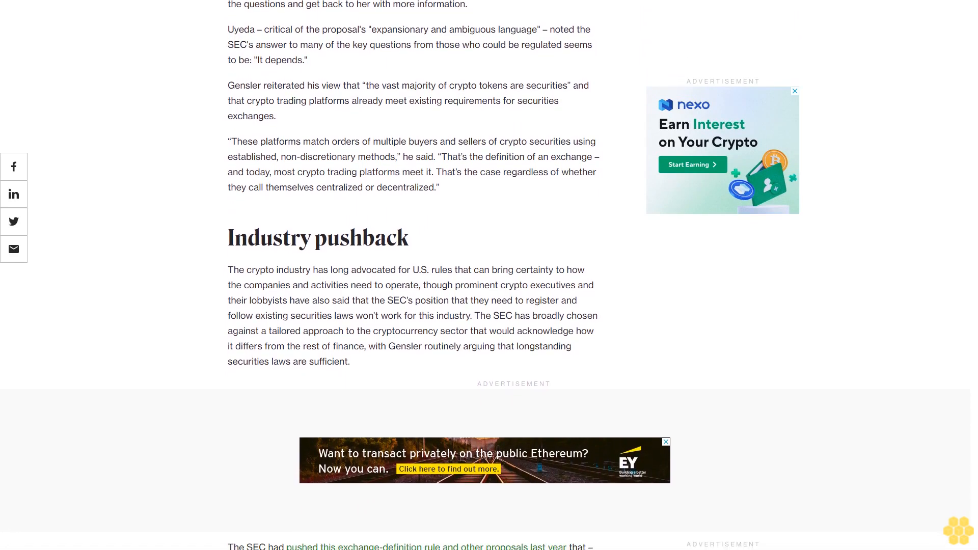
scroll("down", 3)
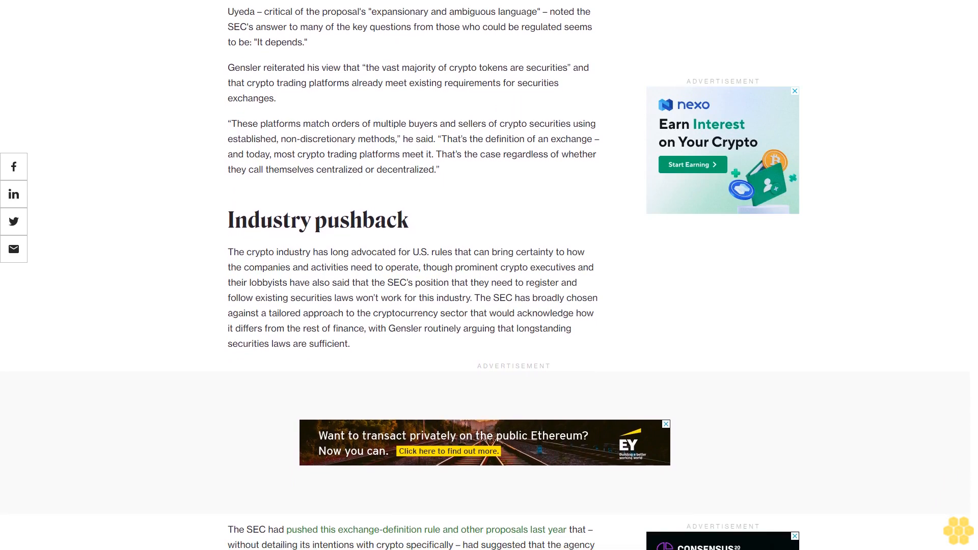
scroll("down", 3)
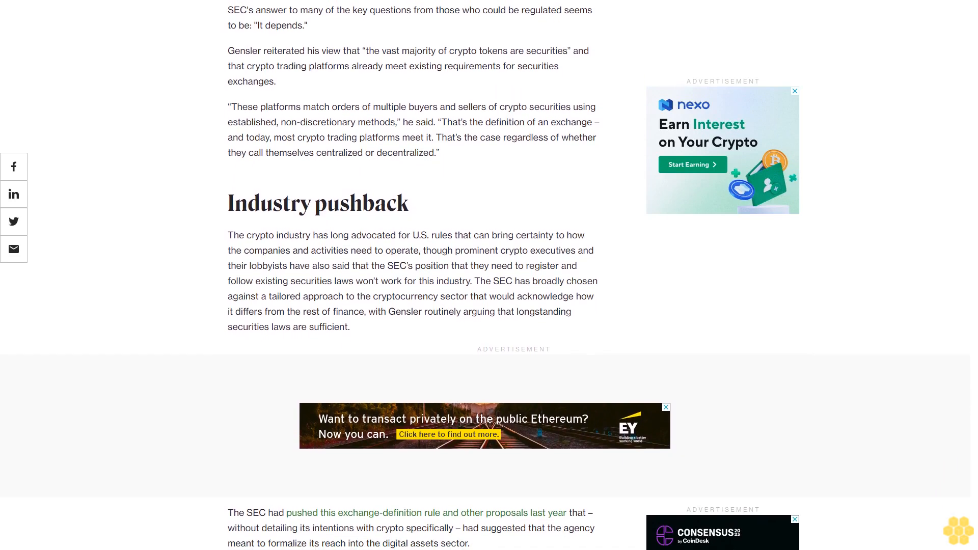
scroll("down", 3)
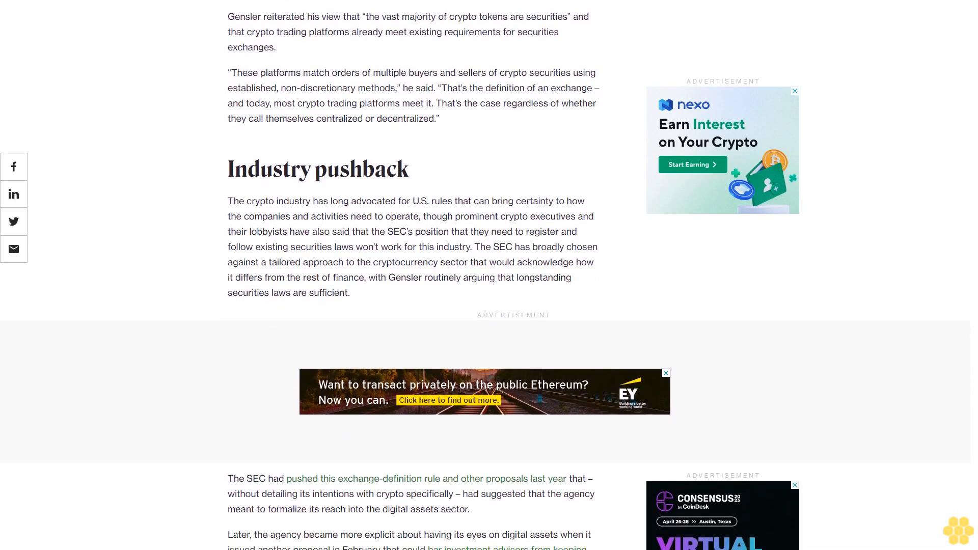
scroll("down", 3)
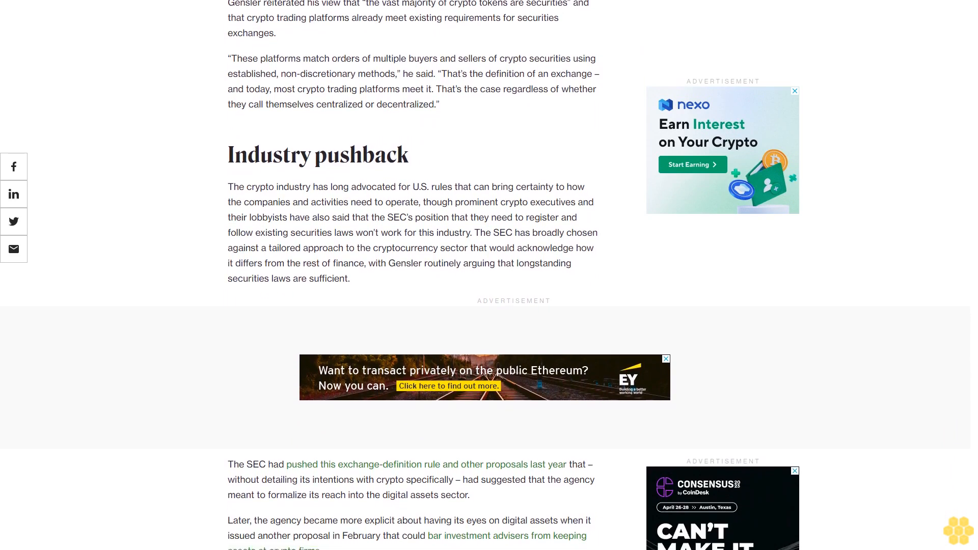
scroll("down", 3)
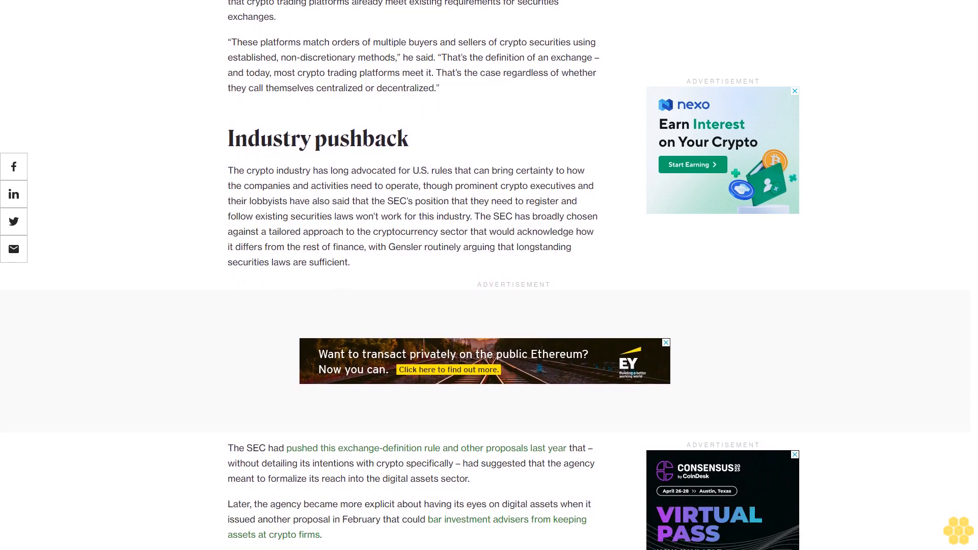
scroll("down", 3)
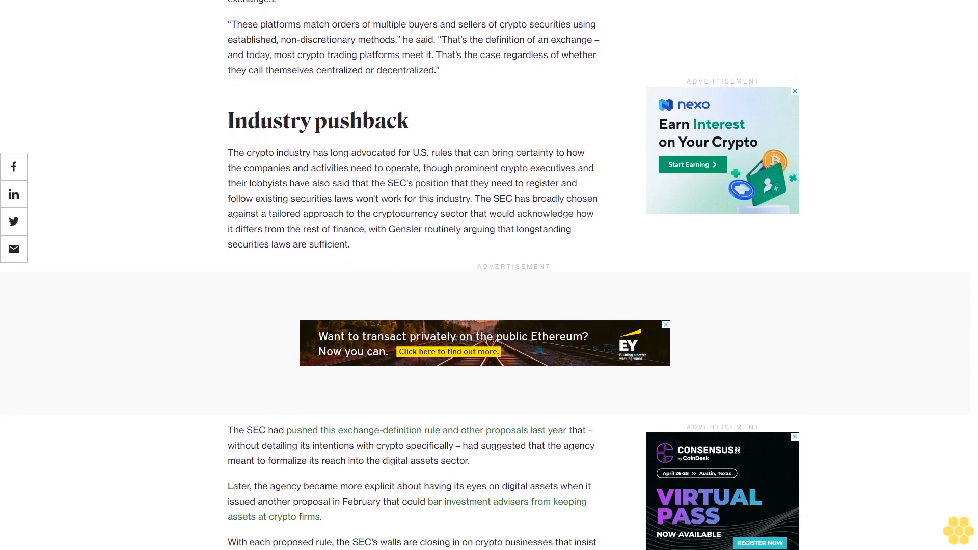
scroll("down", 3)
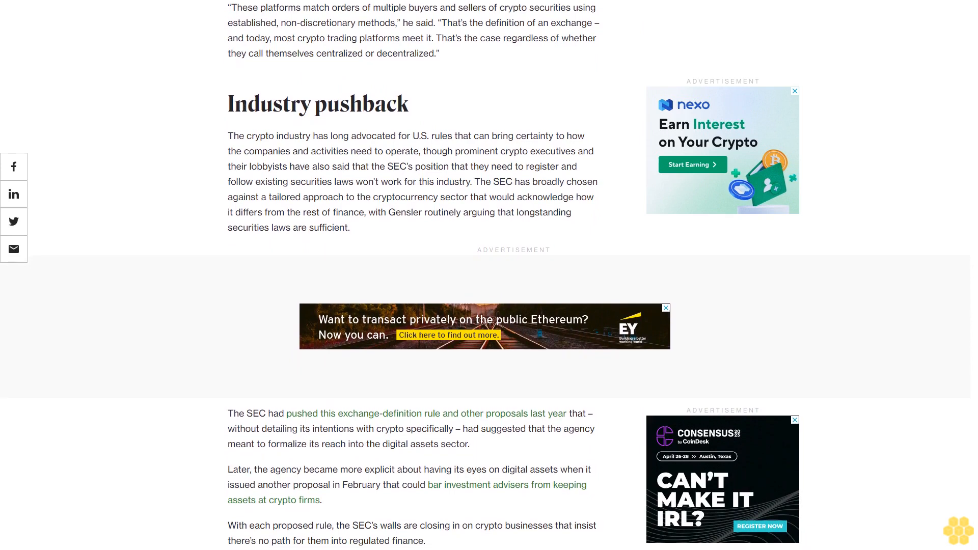
scroll("down", 3)
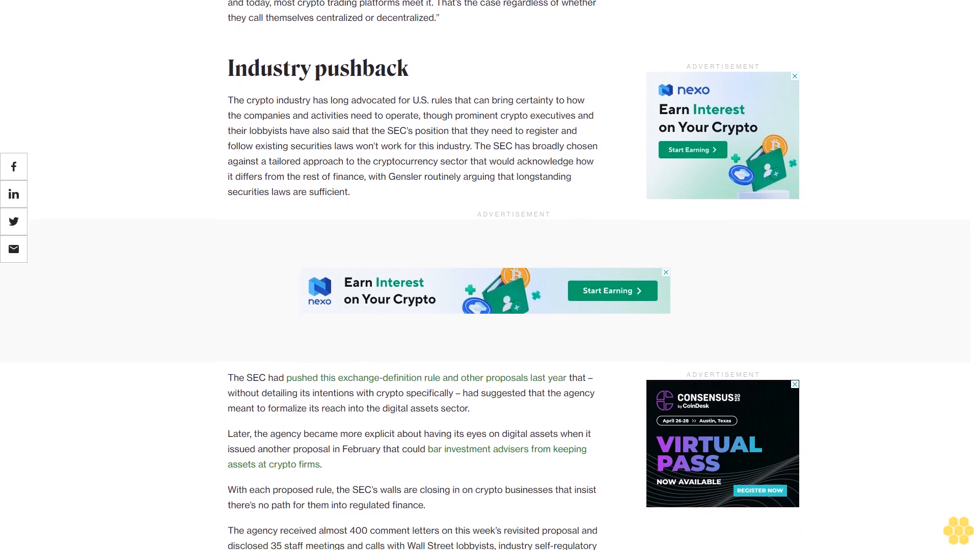
scroll("down", 3)
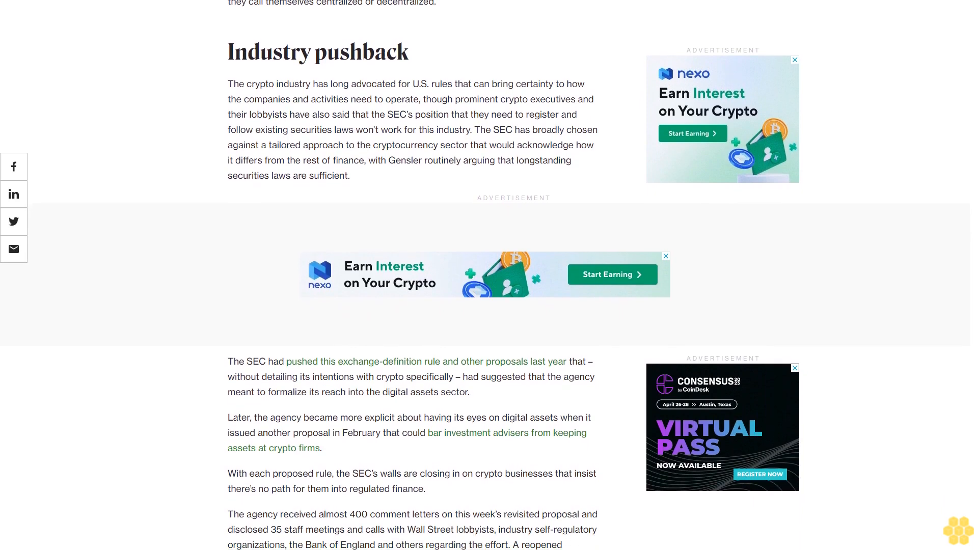
scroll("down", 3)
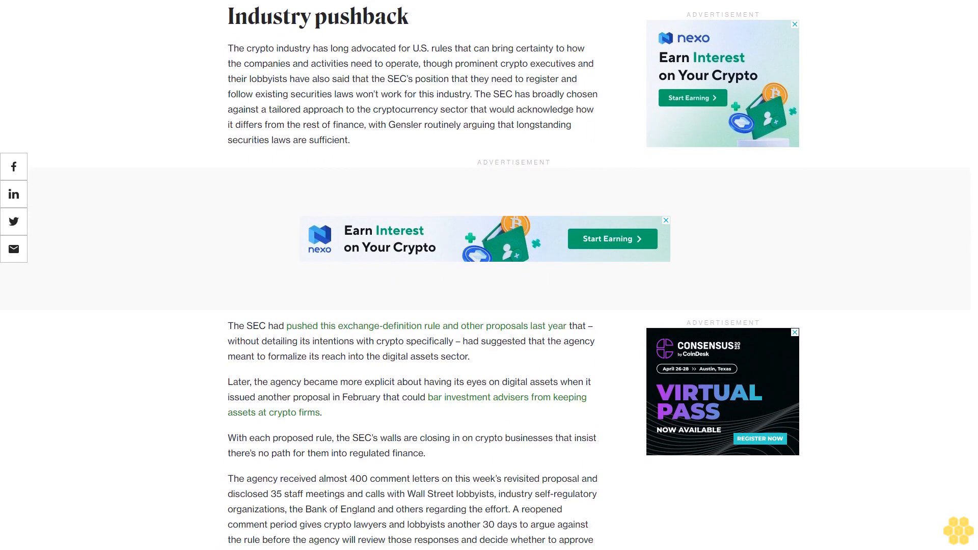
scroll("down", 3)
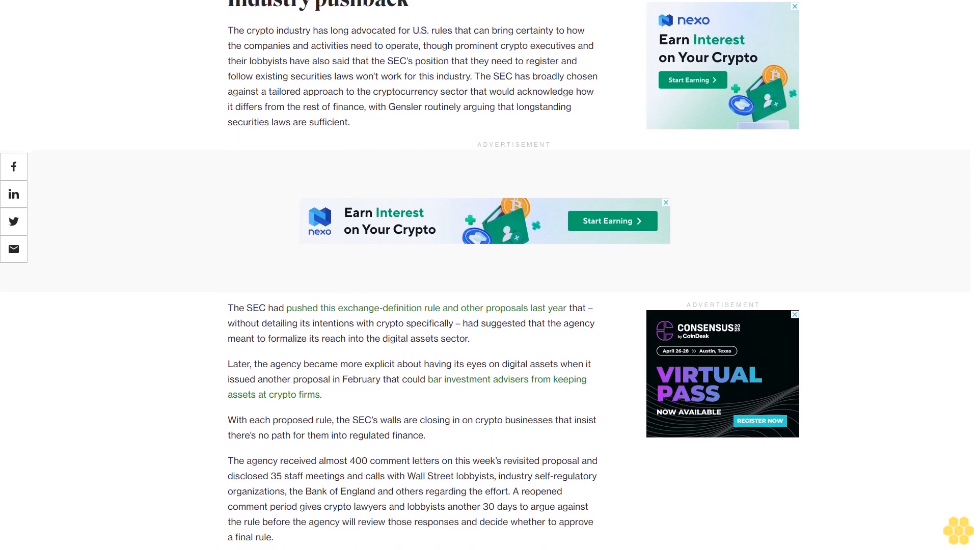
scroll("down", 3)
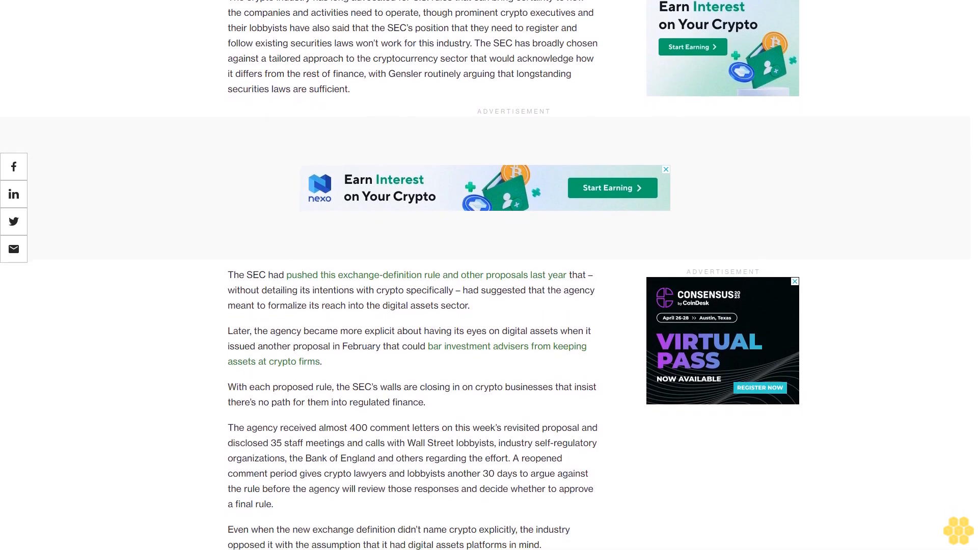
scroll("down", 3)
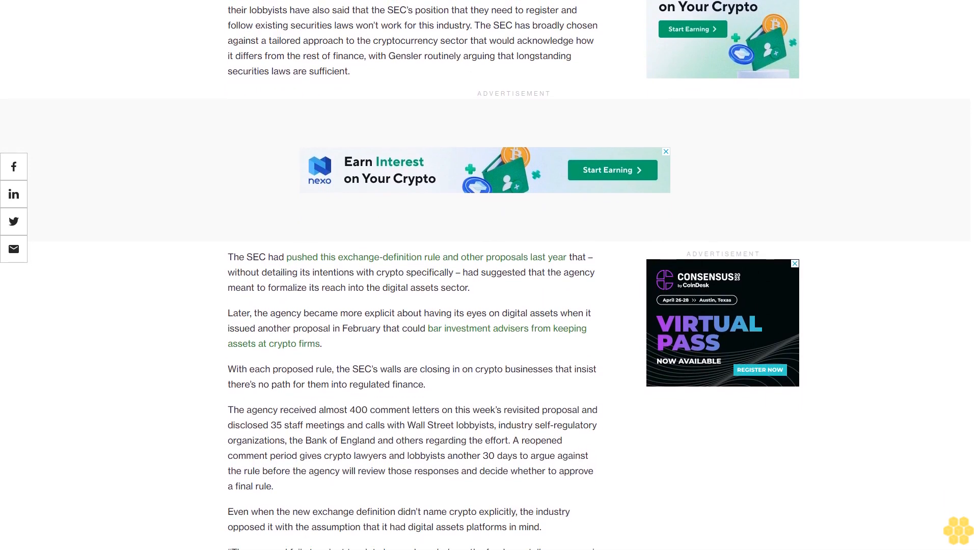
scroll("down", 3)
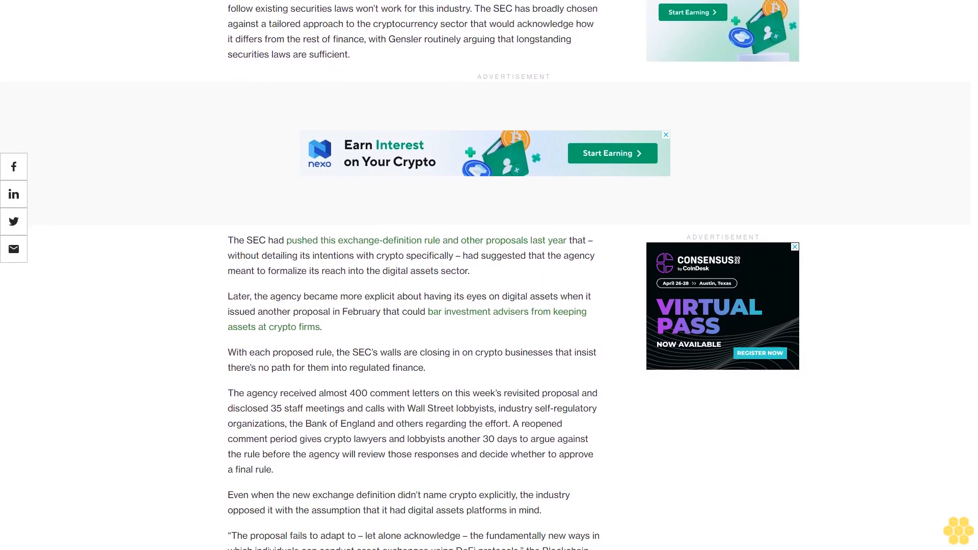
scroll("down", 3)
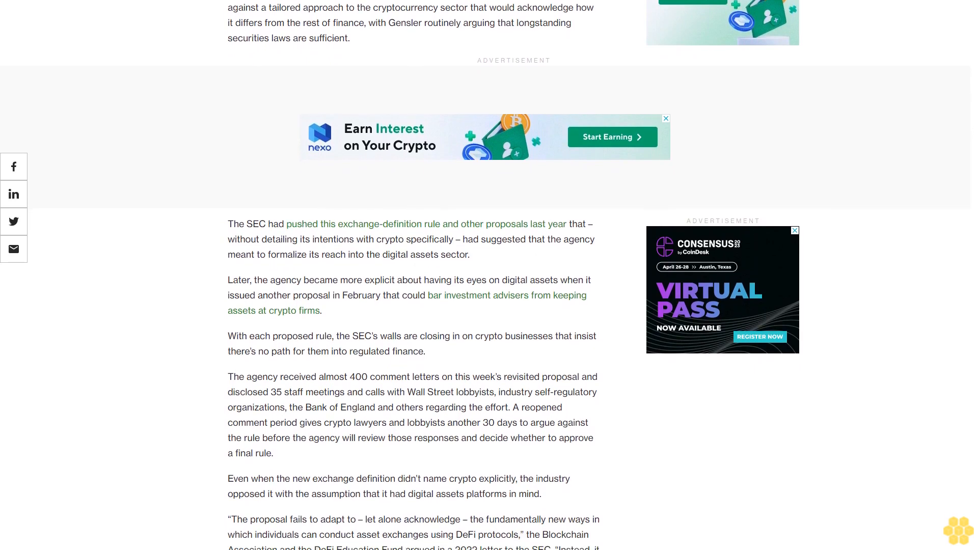
scroll("down", 3)
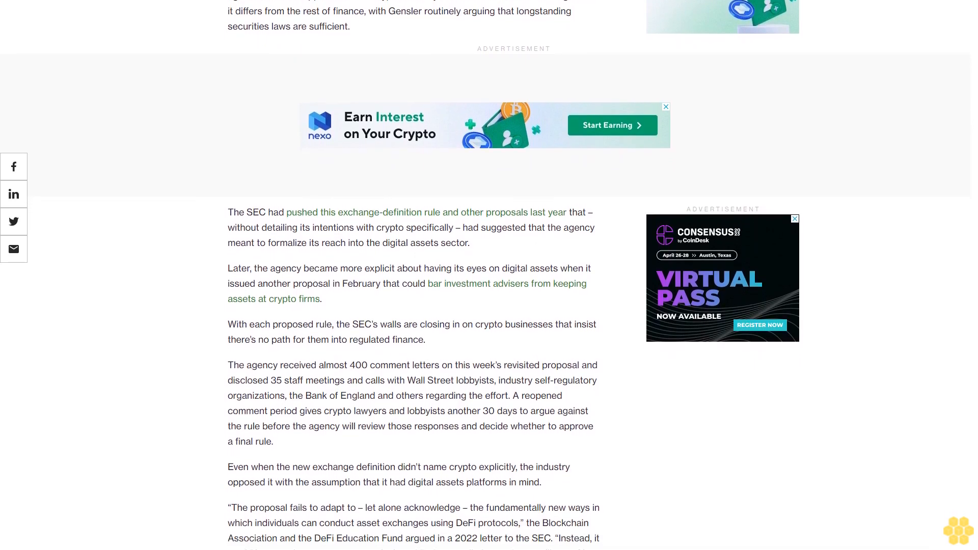
scroll("down", 3)
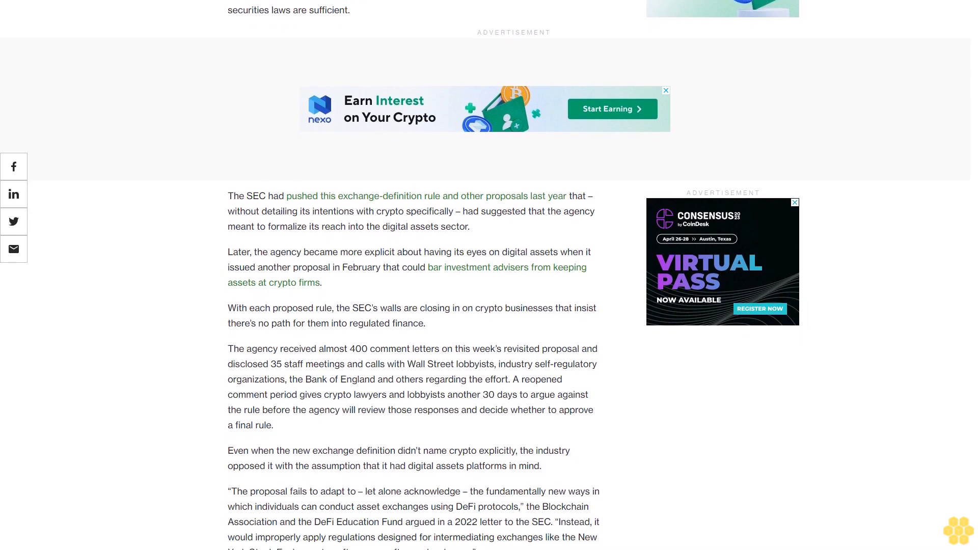
scroll("down", 3)
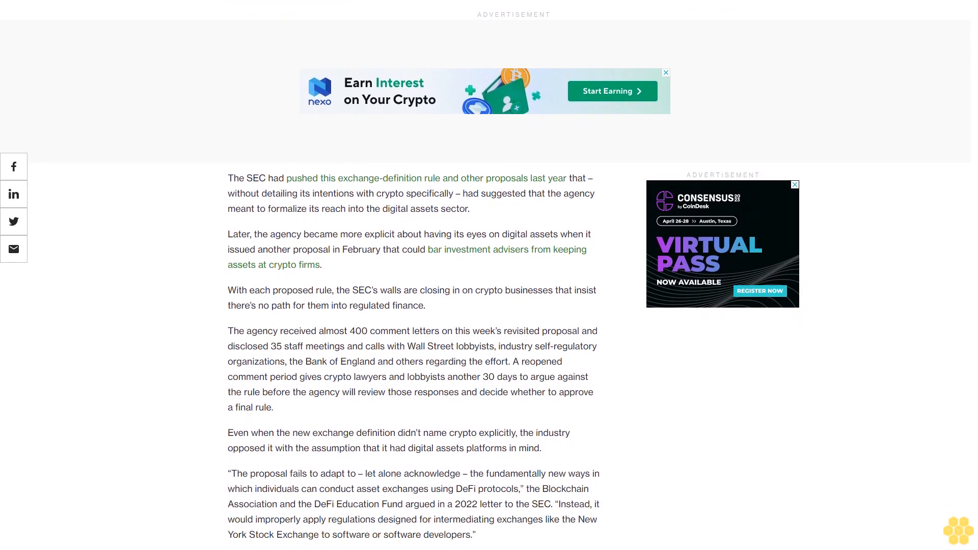
scroll("down", 3)
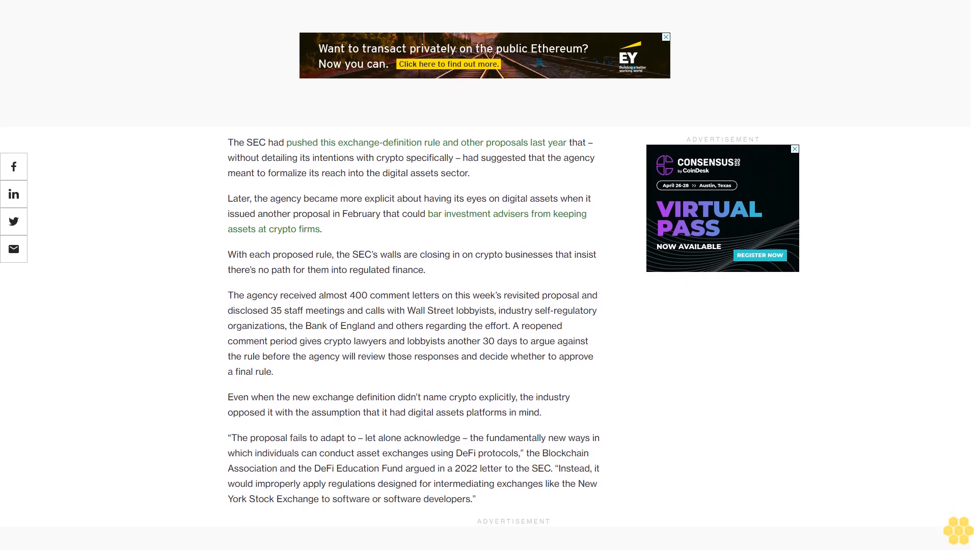
scroll("down", 3)
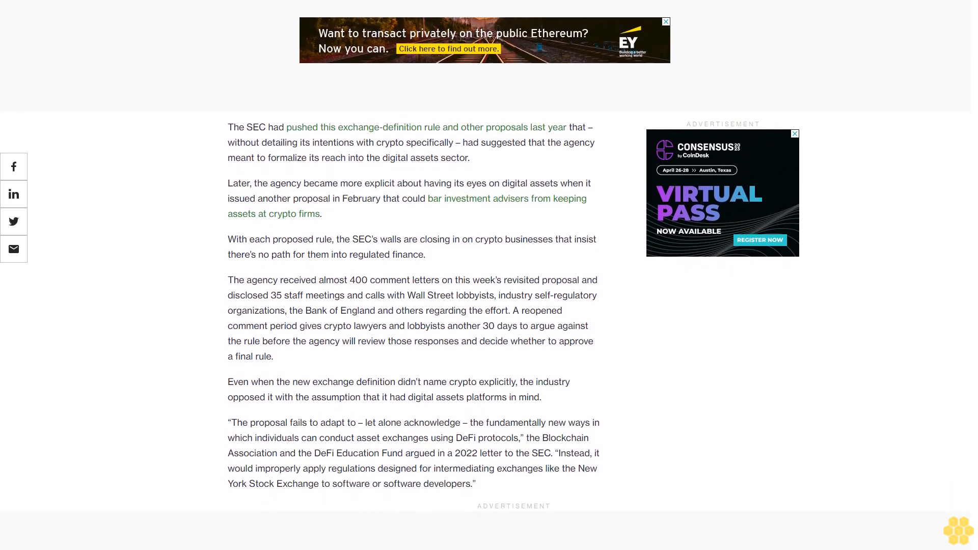
scroll("down", 3)
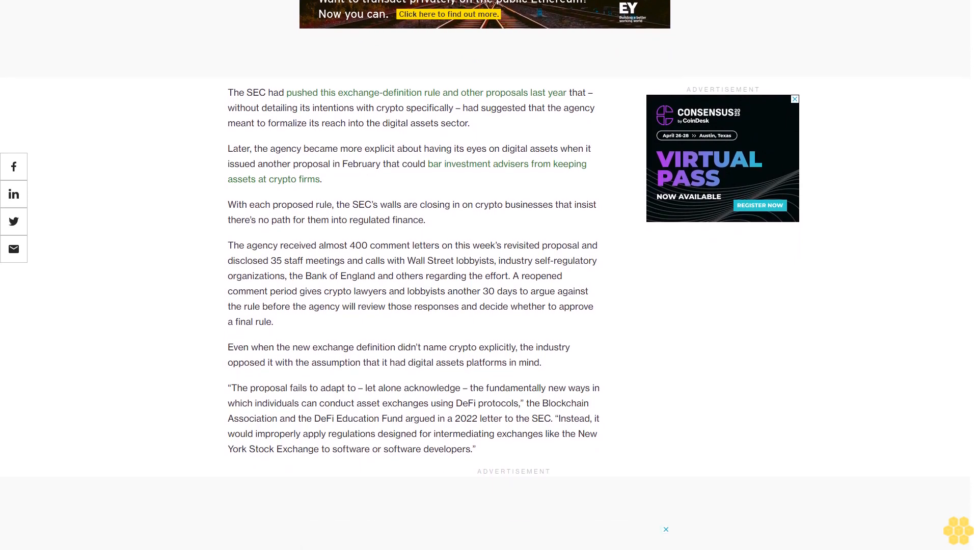
scroll("down", 3)
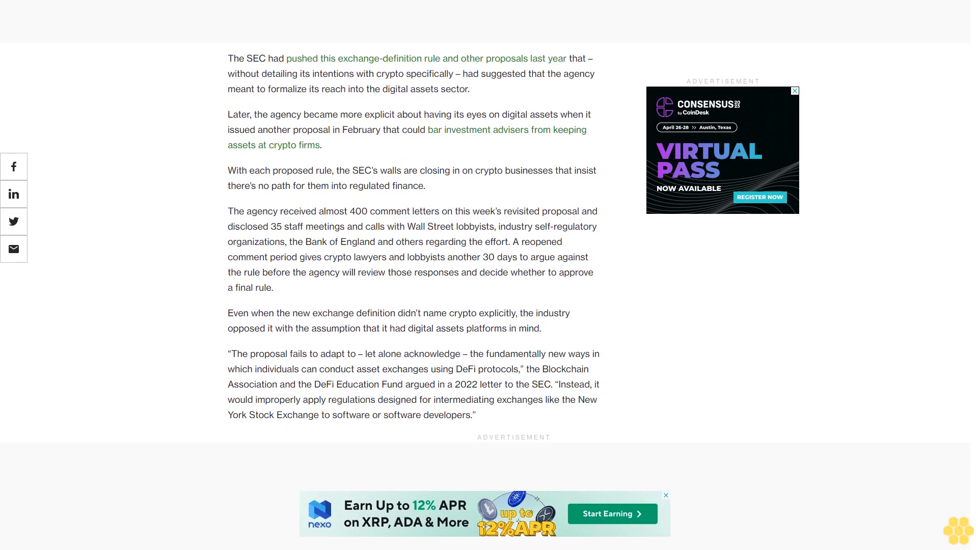
scroll("down", 3)
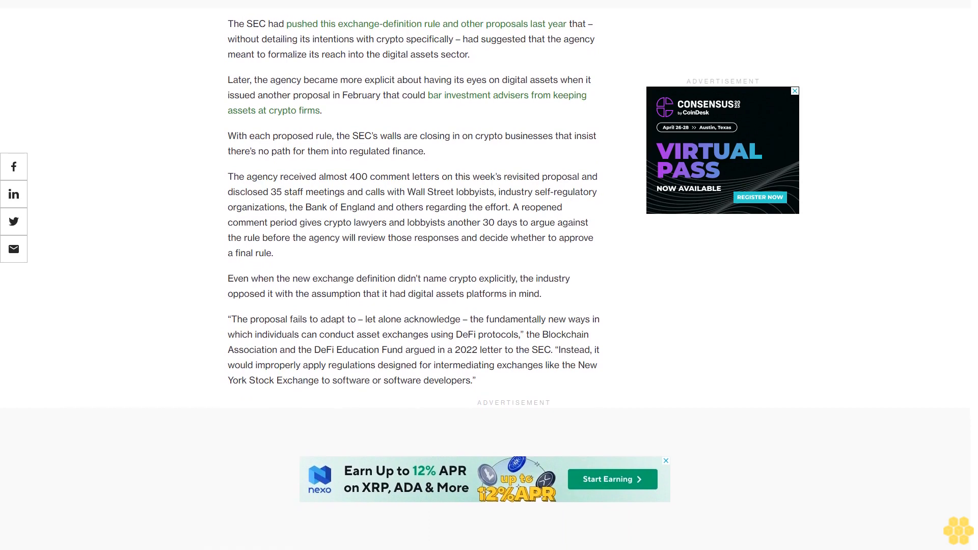
scroll("down", 3)
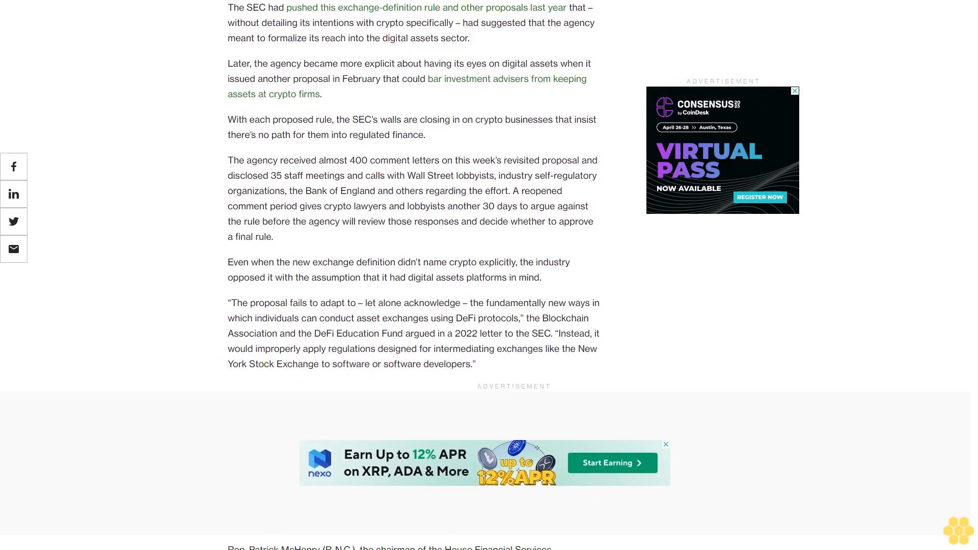
scroll("down", 3)
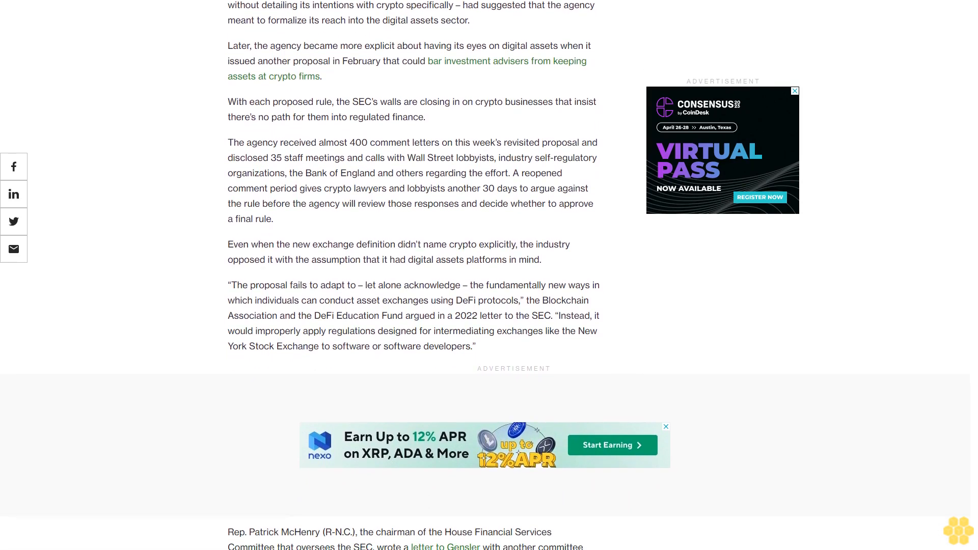
scroll("down", 3)
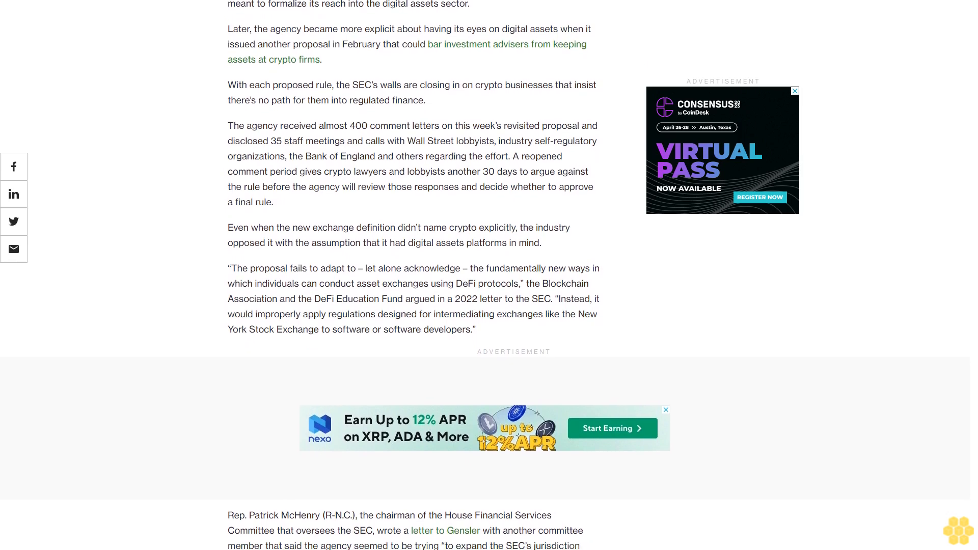
scroll("down", 3)
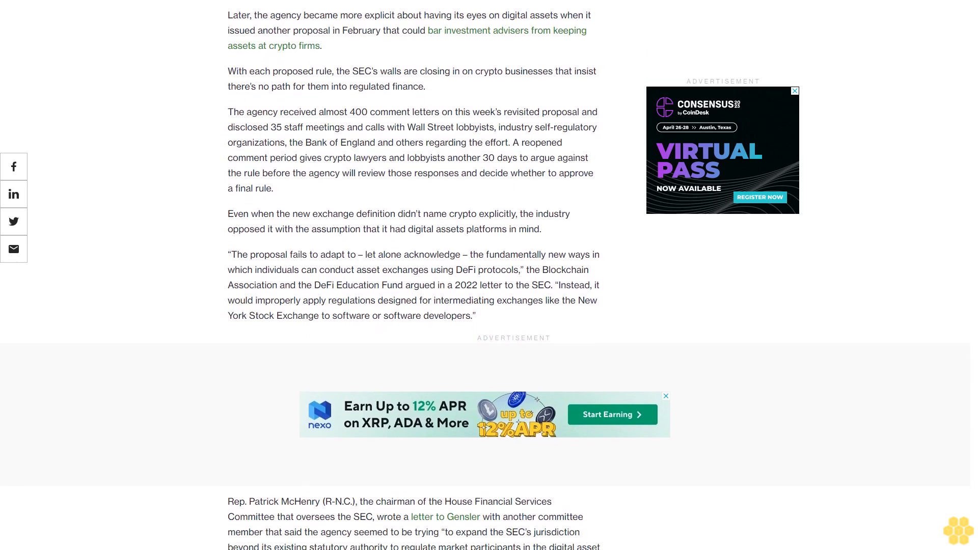
scroll("down", 3)
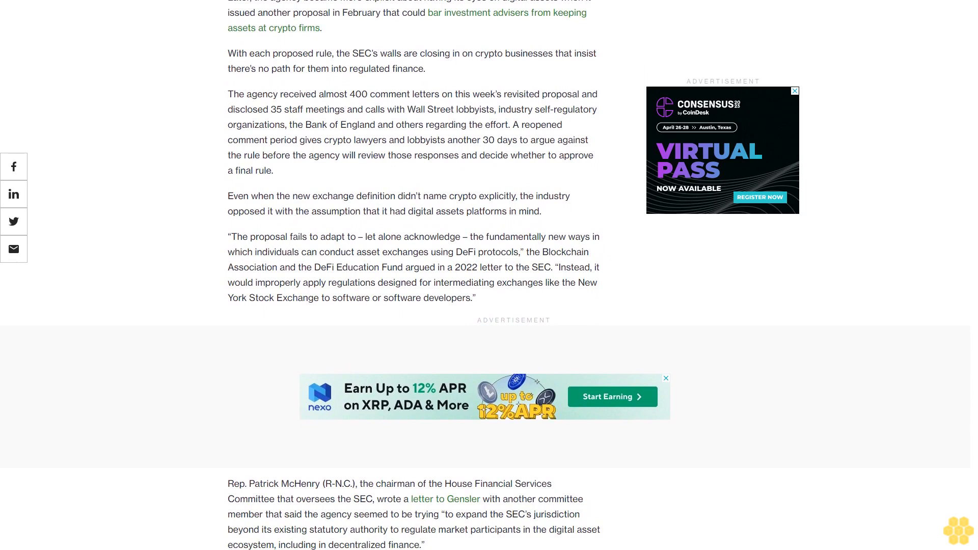
scroll("down", 3)
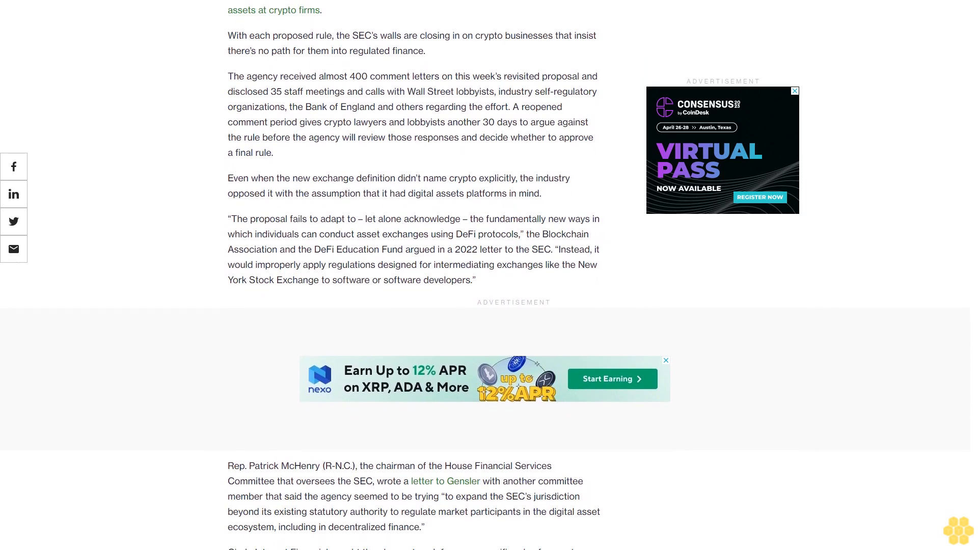
scroll("down", 3)
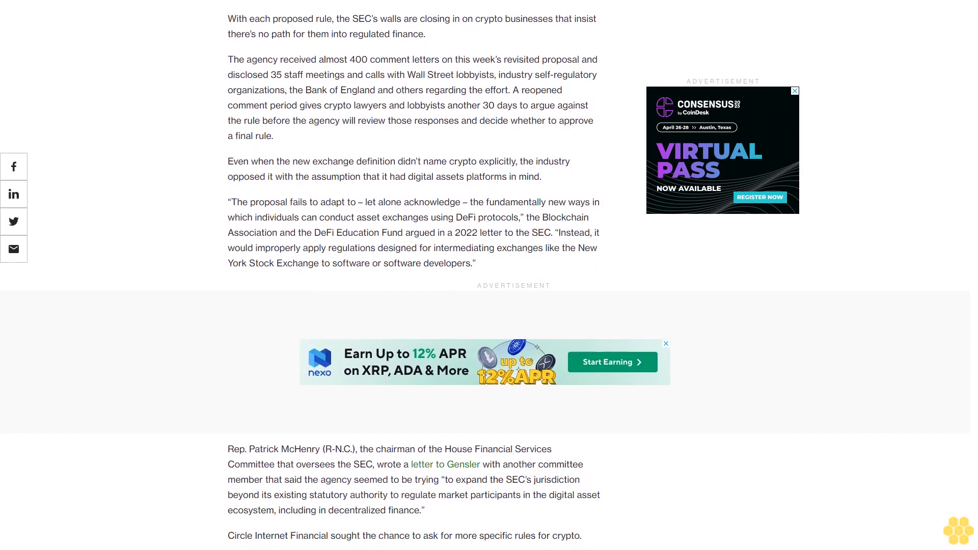
scroll("down", 3)
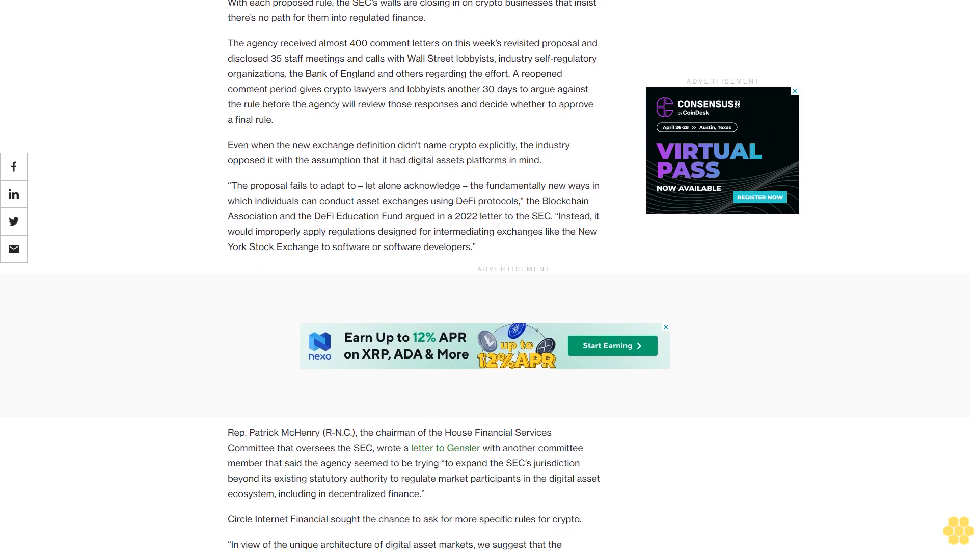
scroll("down", 3)
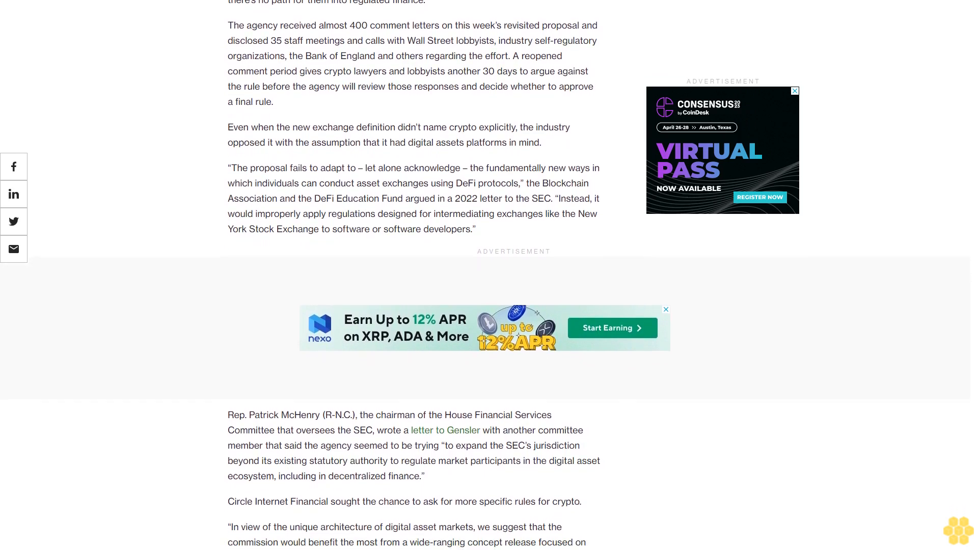
scroll("down", 3)
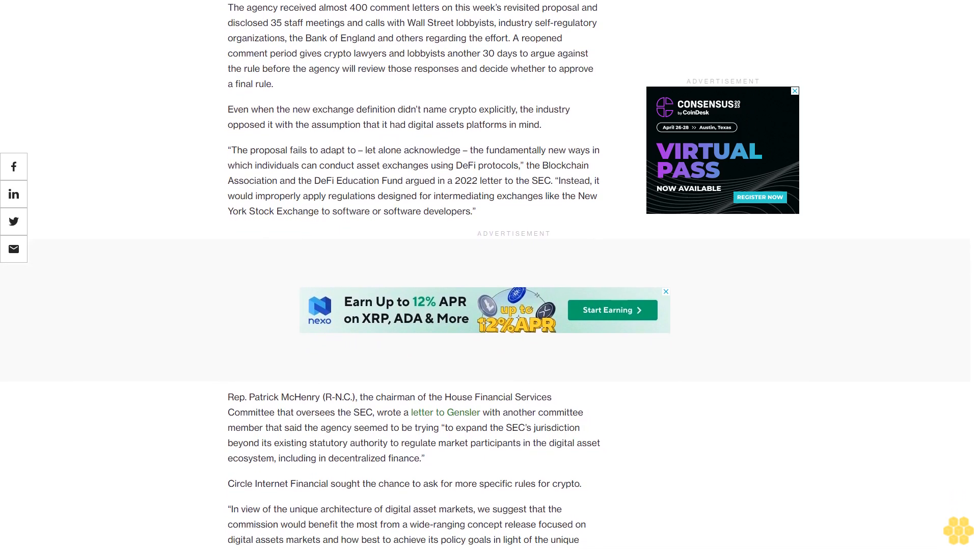
scroll("down", 3)
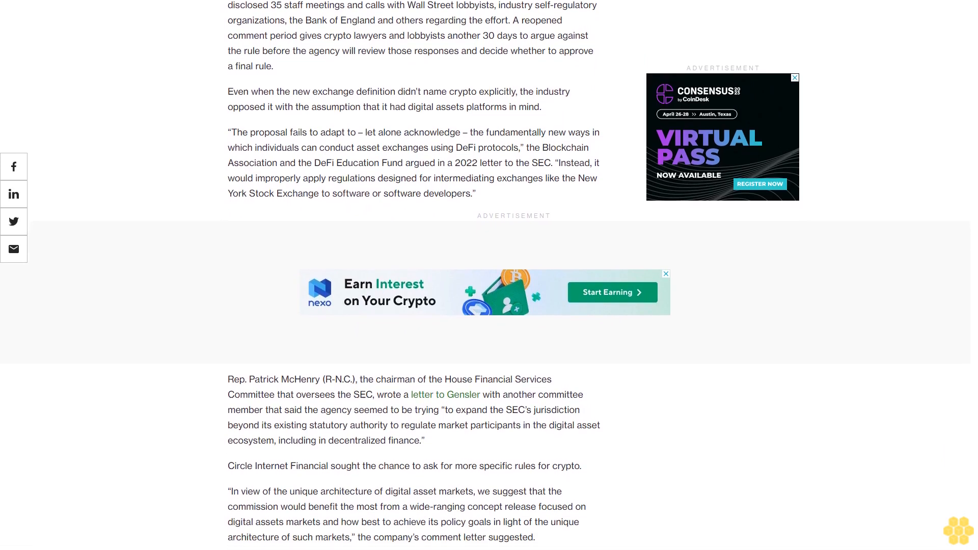
scroll("down", 3)
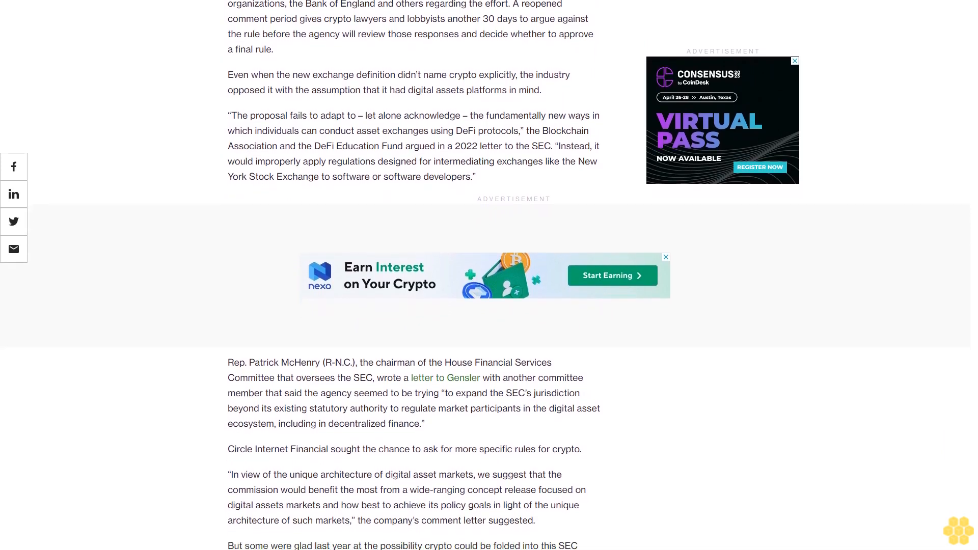
scroll("down", 3)
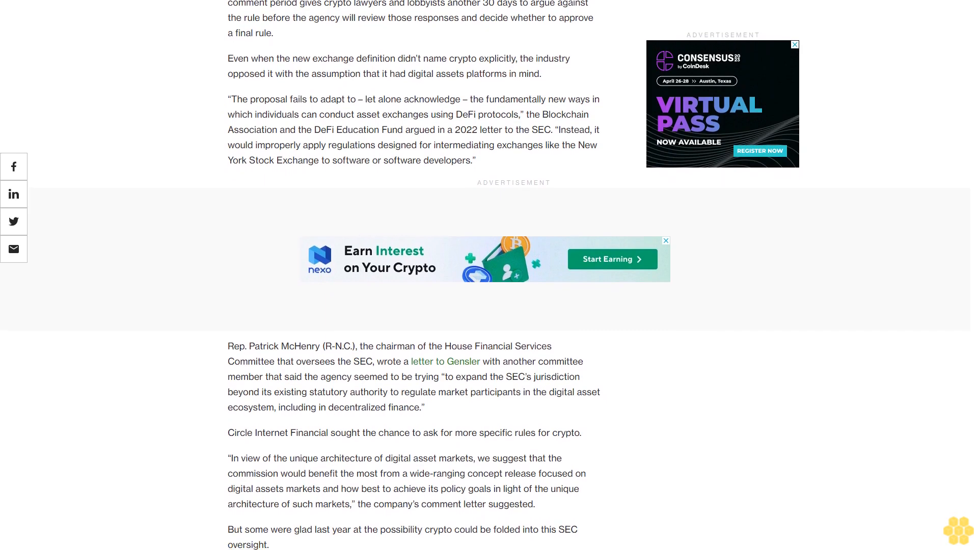
scroll("down", 3)
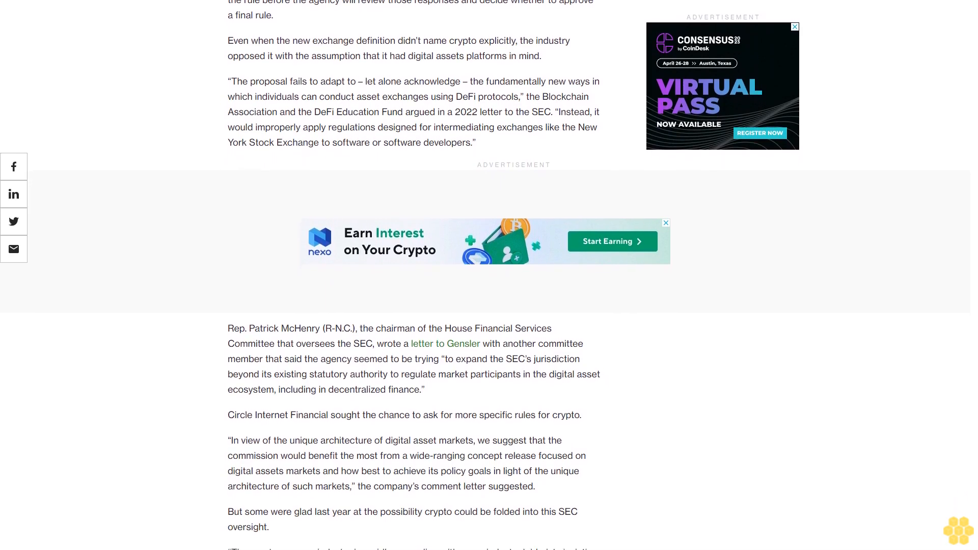
scroll("down", 3)
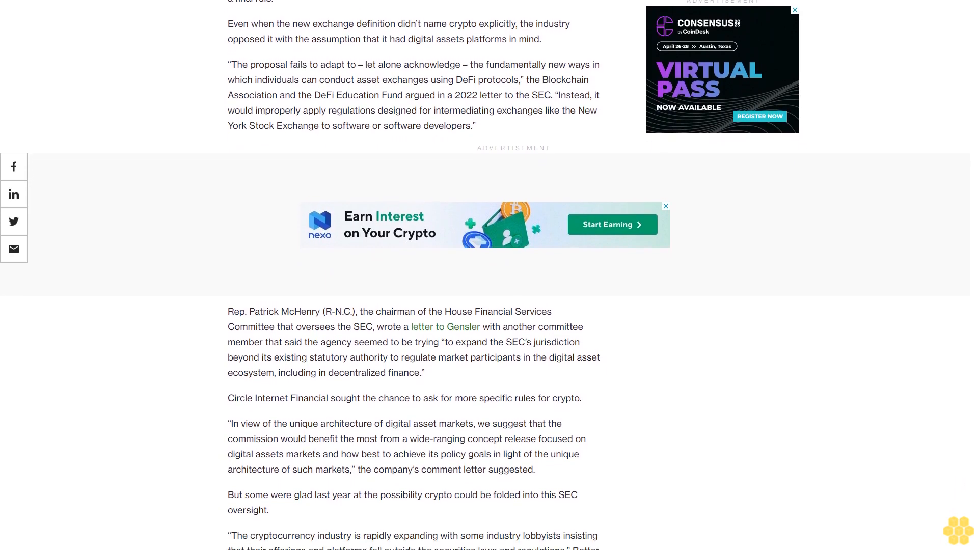
scroll("down", 3)
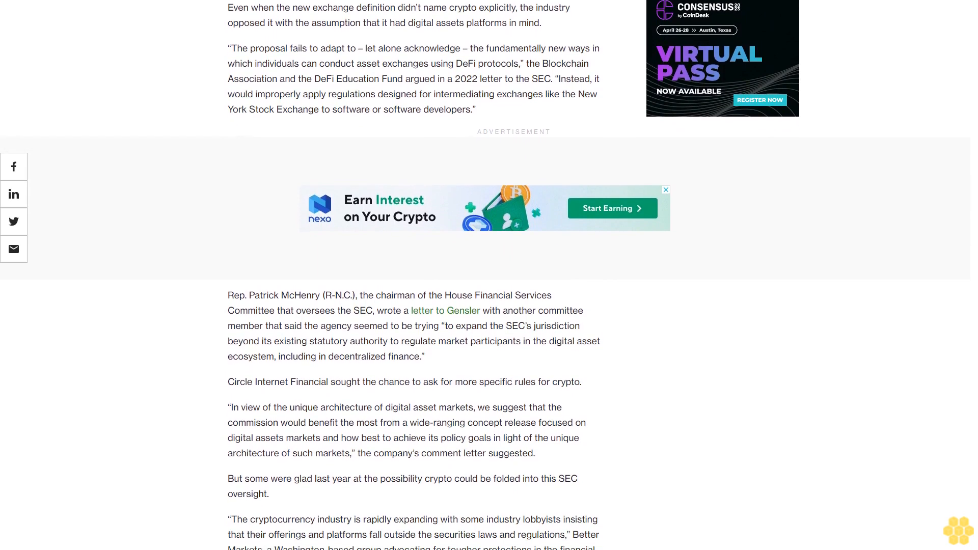
scroll("down", 3)
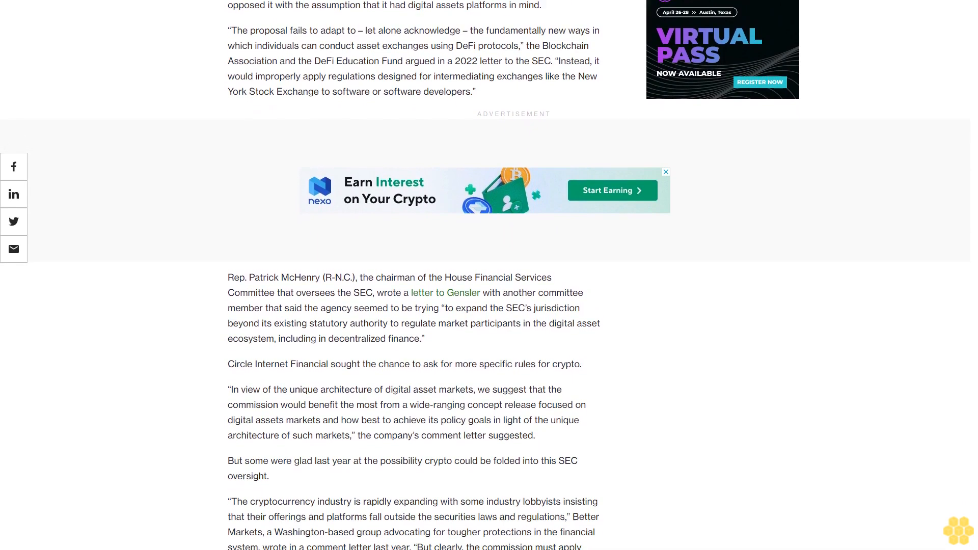
scroll("down", 3)
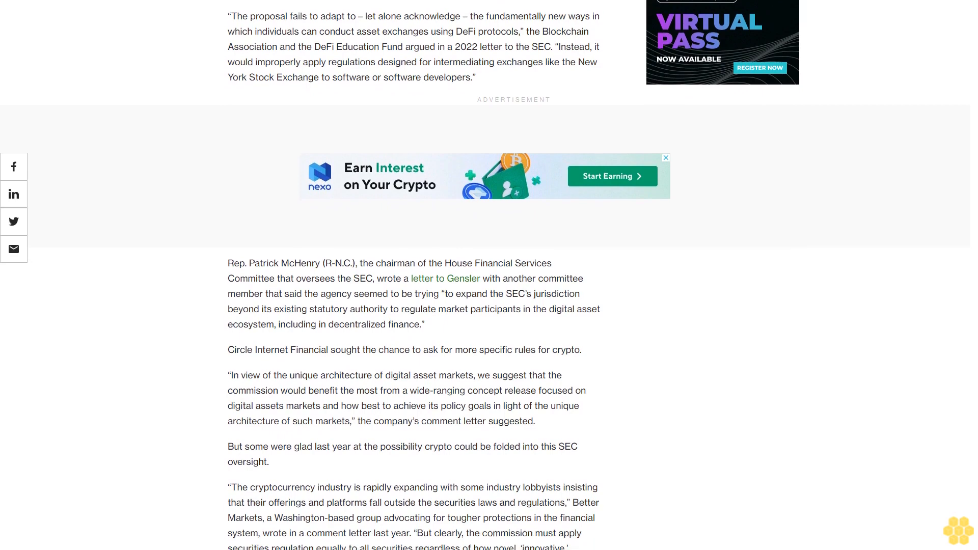
scroll("down", 3)
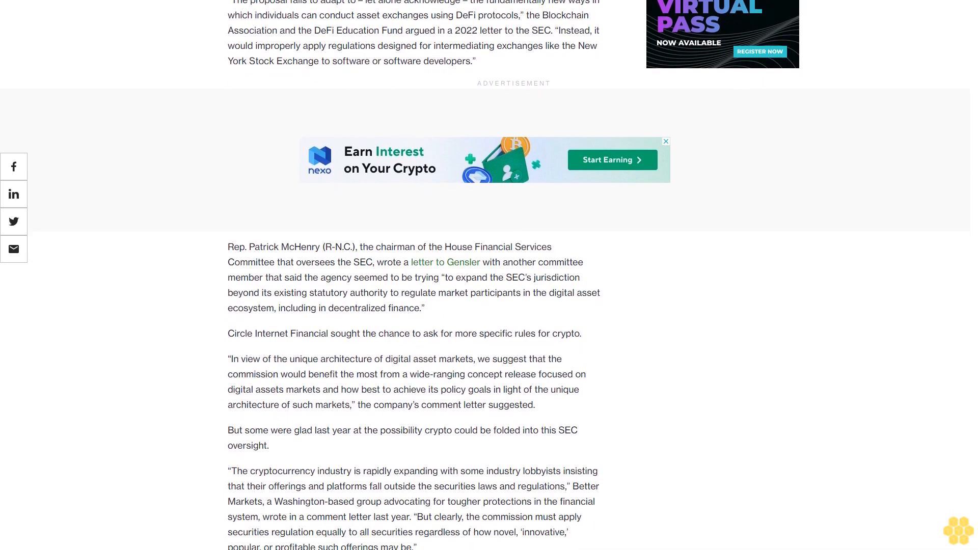
scroll("down", 3)
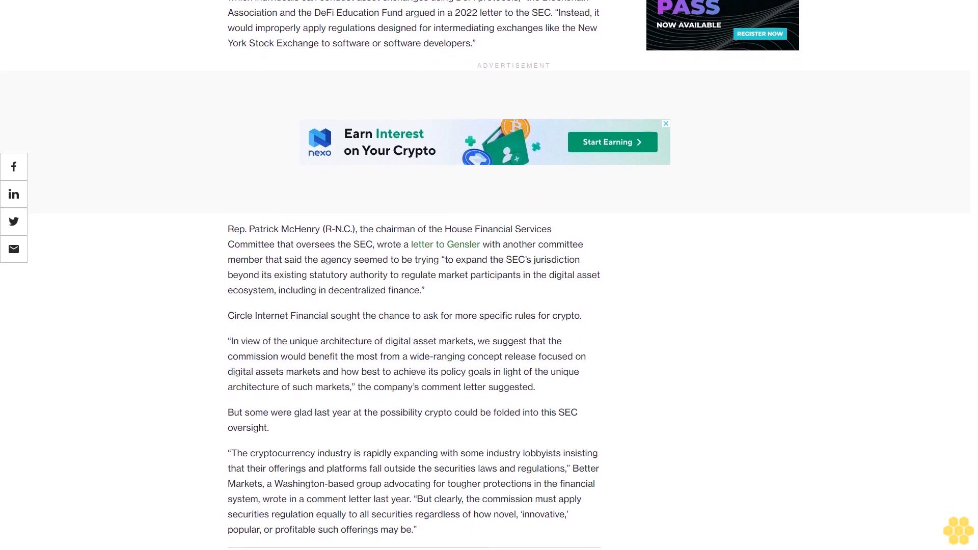
scroll("down", 3)
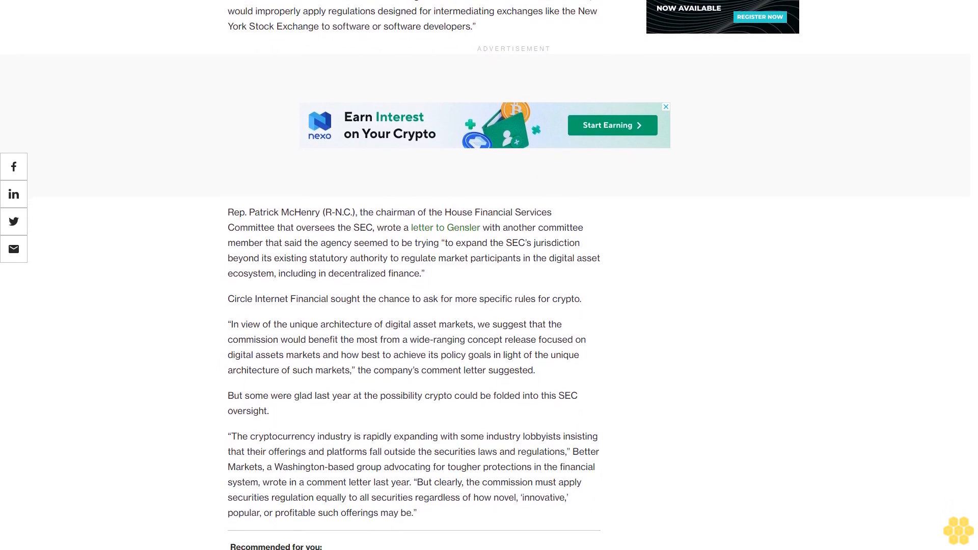
scroll("down", 3)
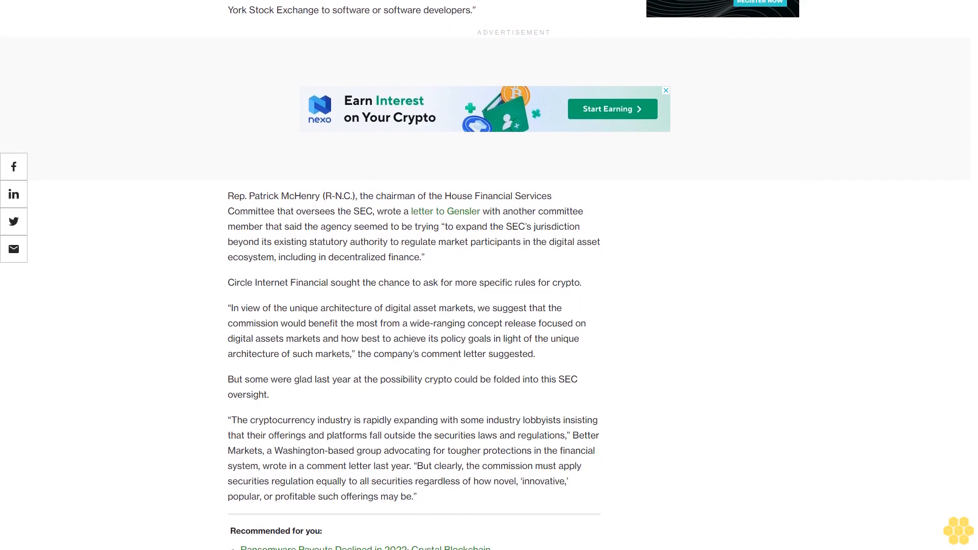
scroll("down", 3)
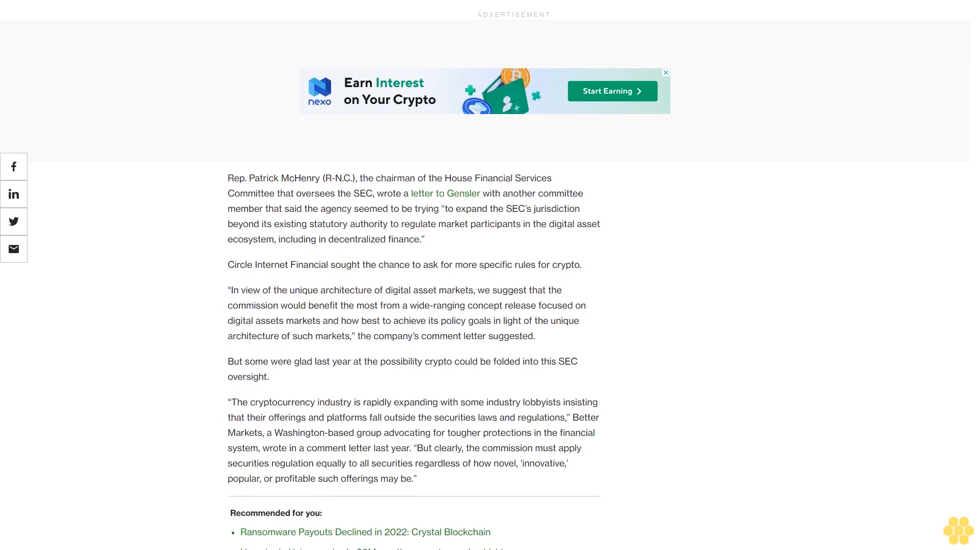
scroll("down", 3)
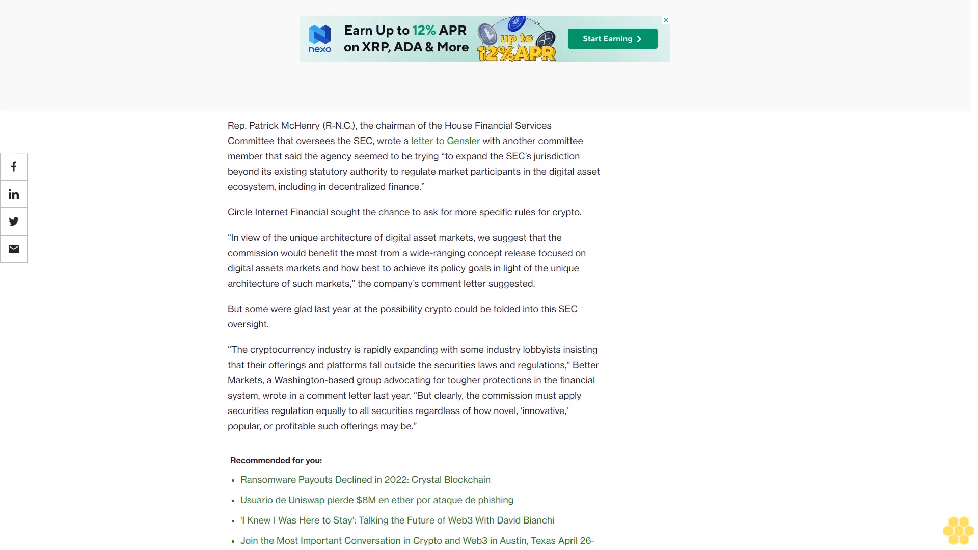
scroll("down", 3)
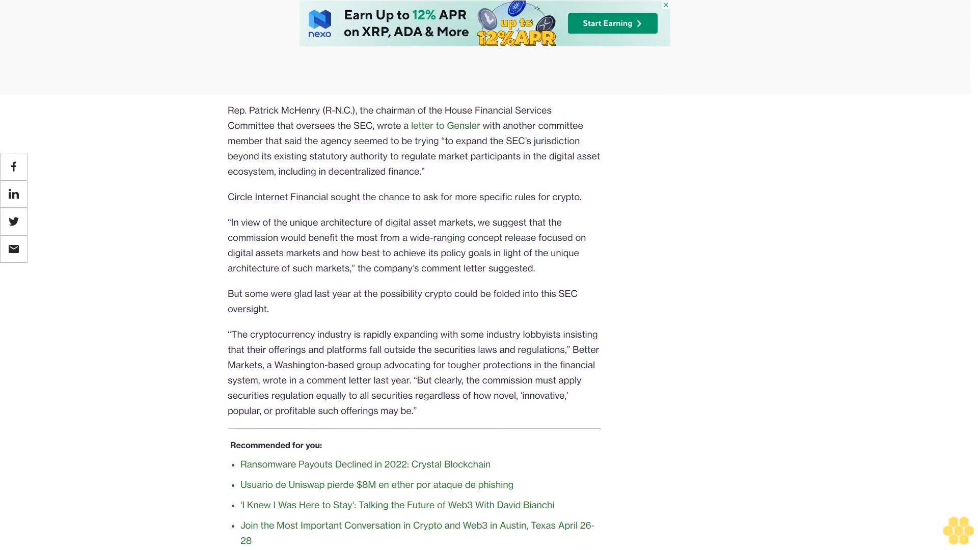
scroll("down", 3)
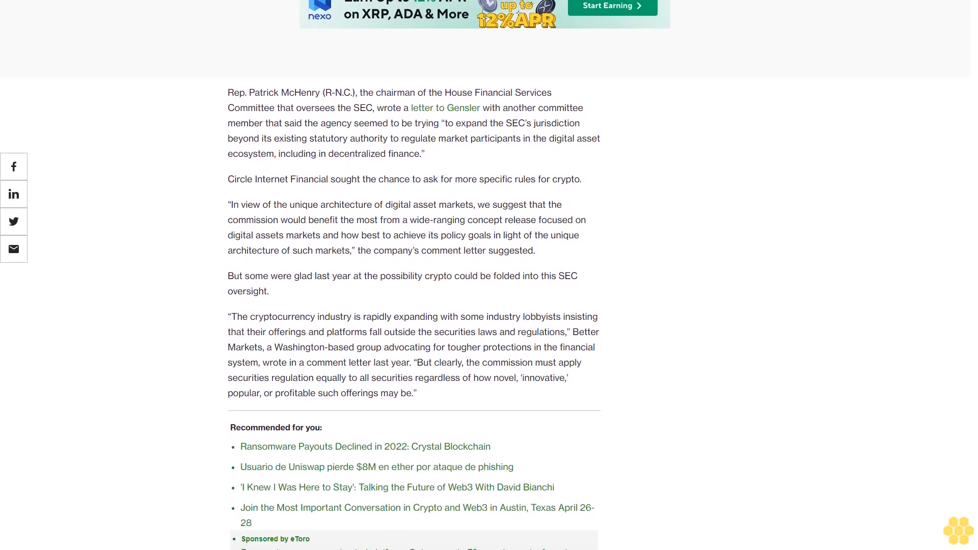
scroll("down", 3)
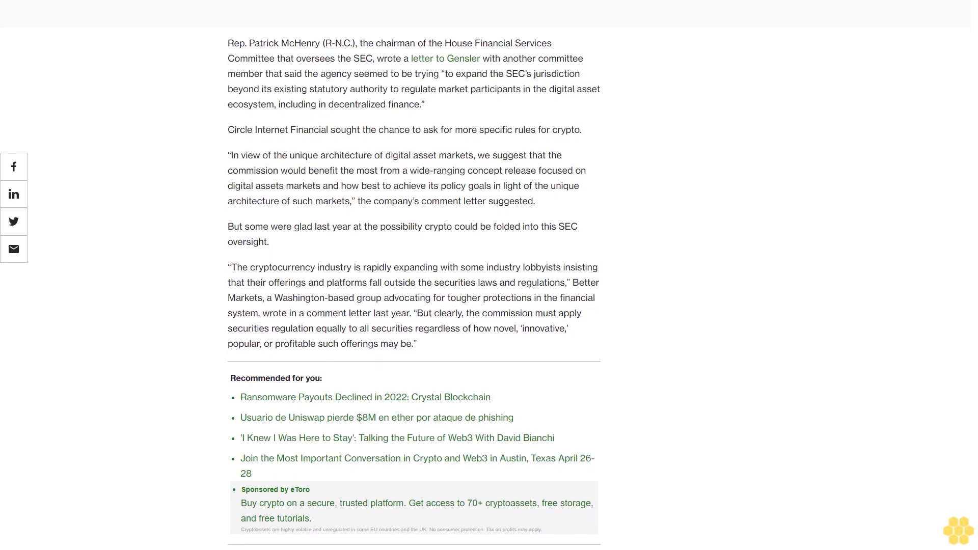
scroll("down", 3)
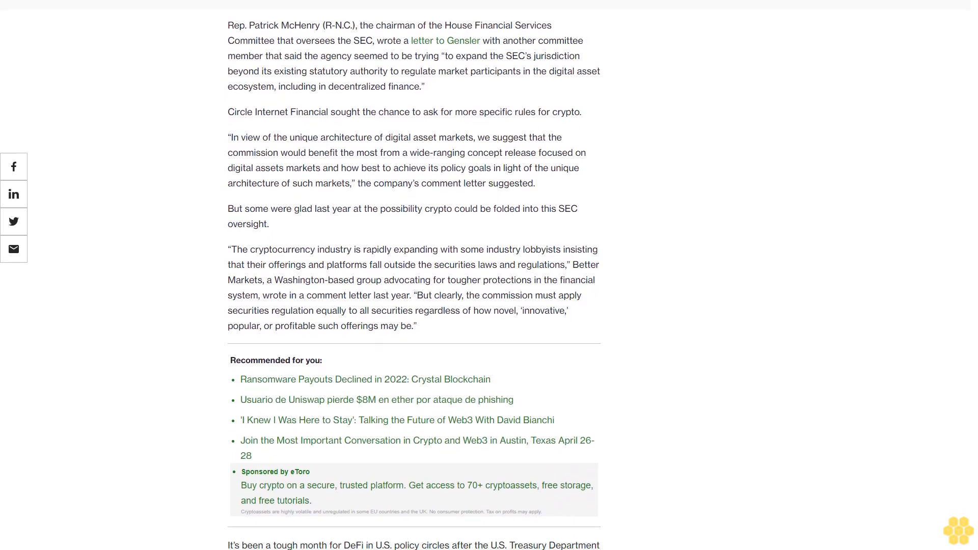
scroll("down", 3)
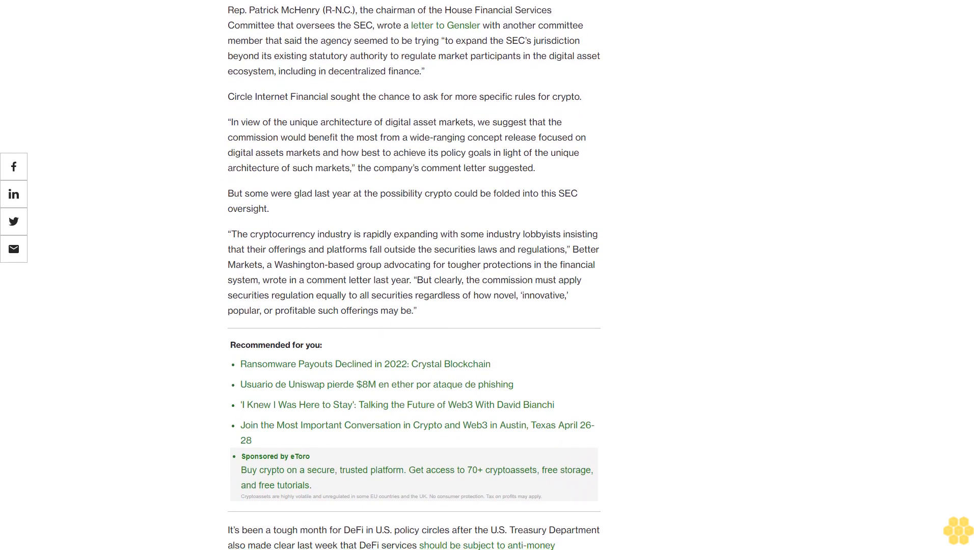
scroll("down", 3)
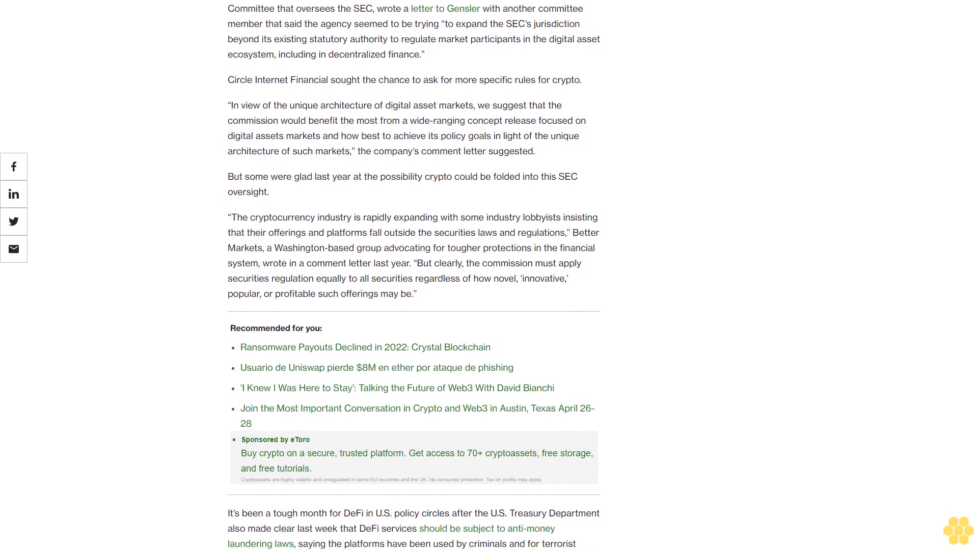